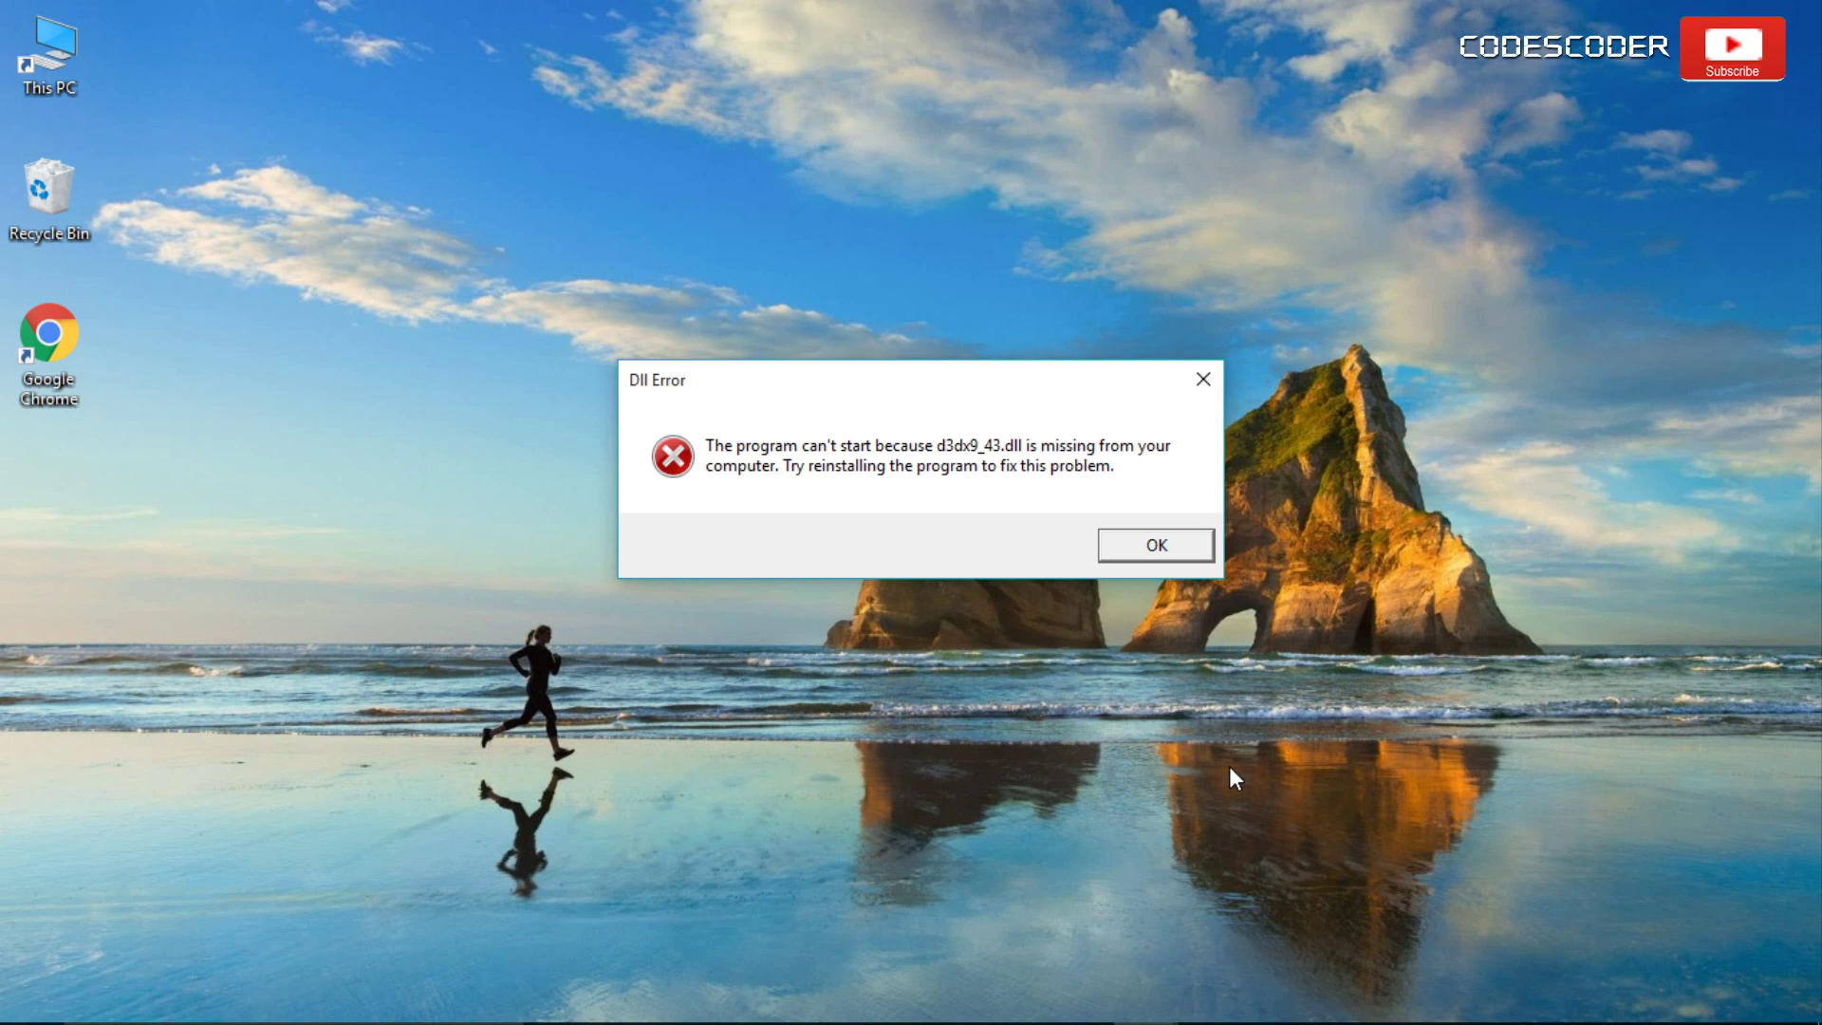
{"action": "mouse_move", "coordinate": [1235, 784]}
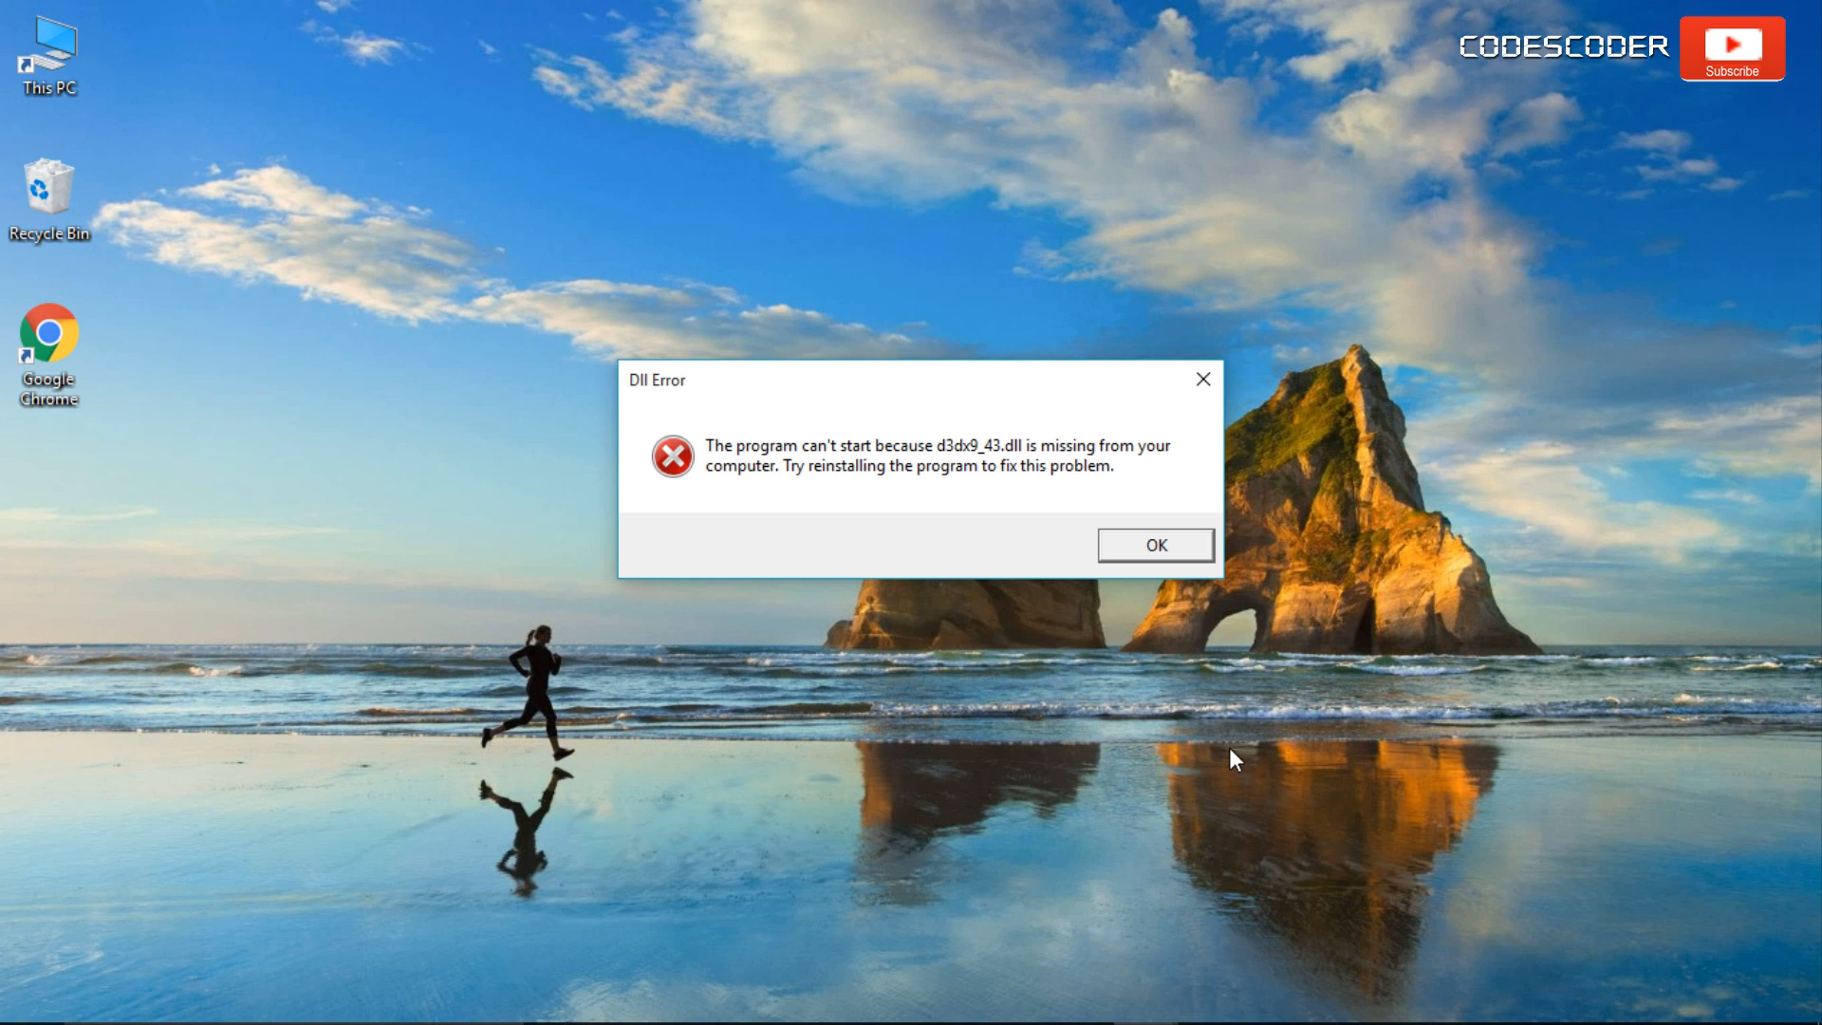
{"action": "mouse_move", "coordinate": [1156, 550]}
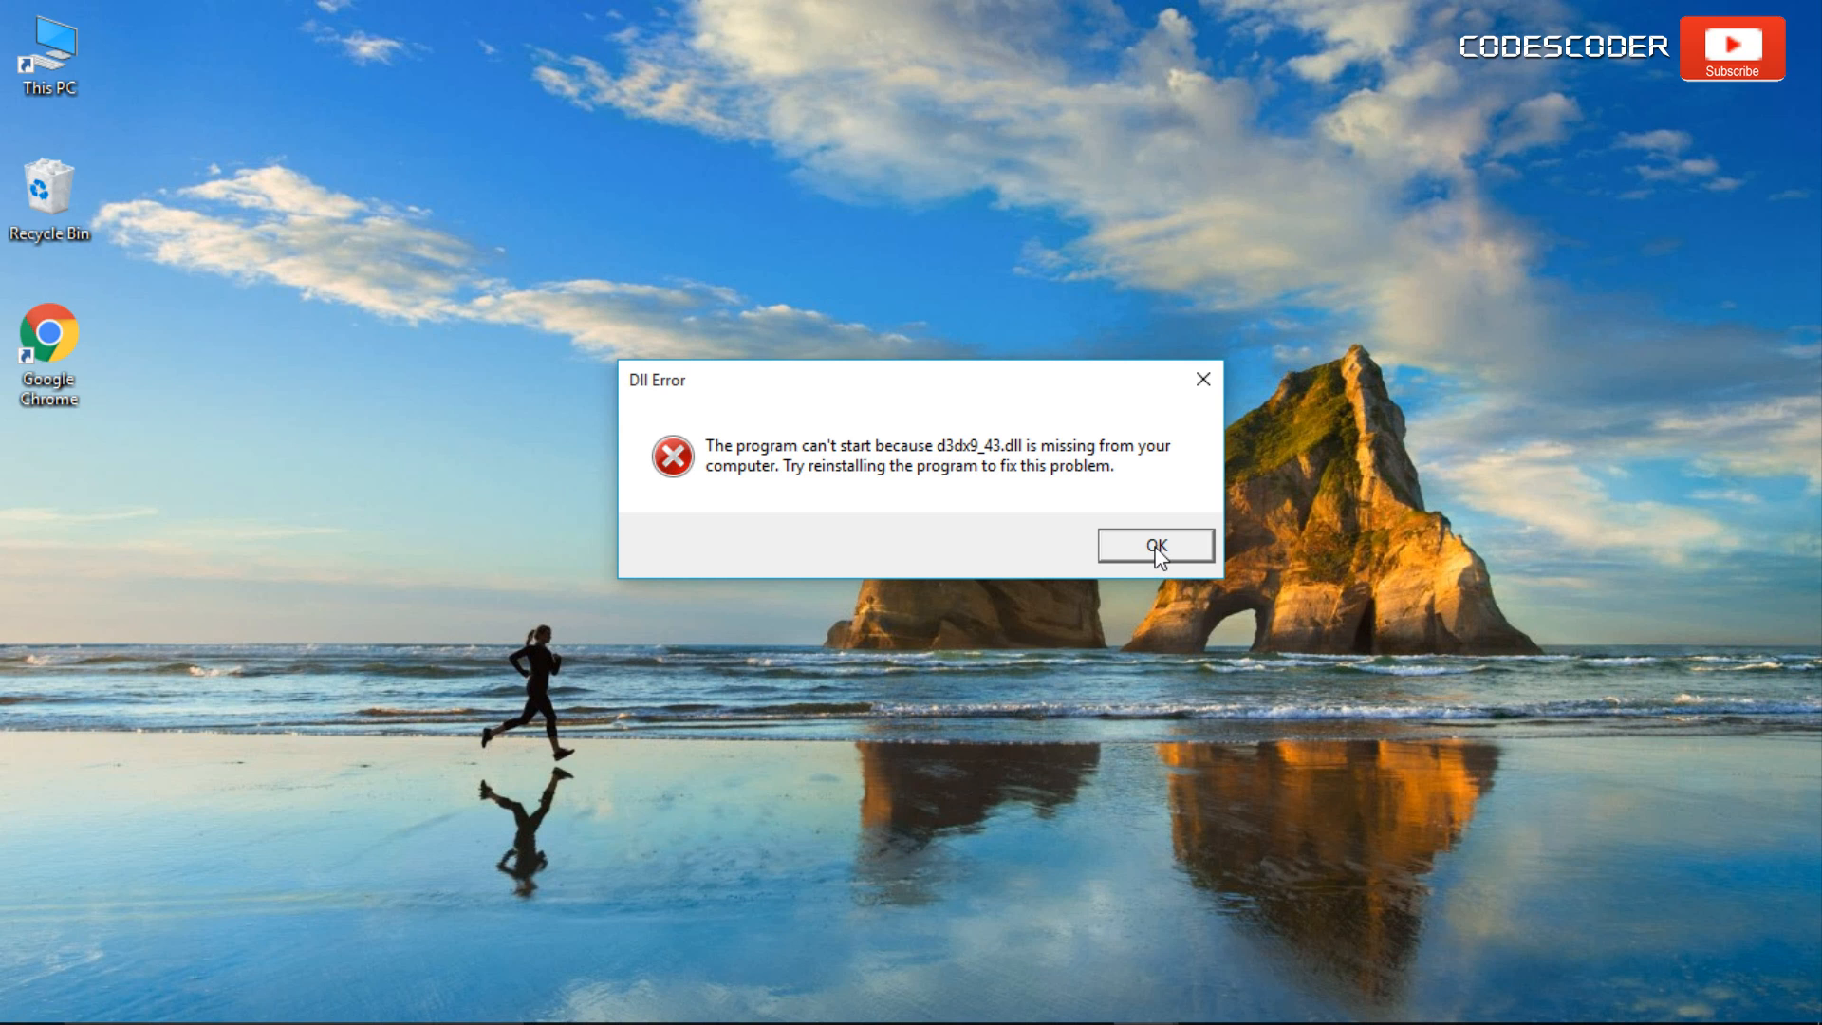
Close the 'd3dx9_43.dll is missing' error dialog with OK.
{"action": "left_click", "coordinate": [1154, 544]}
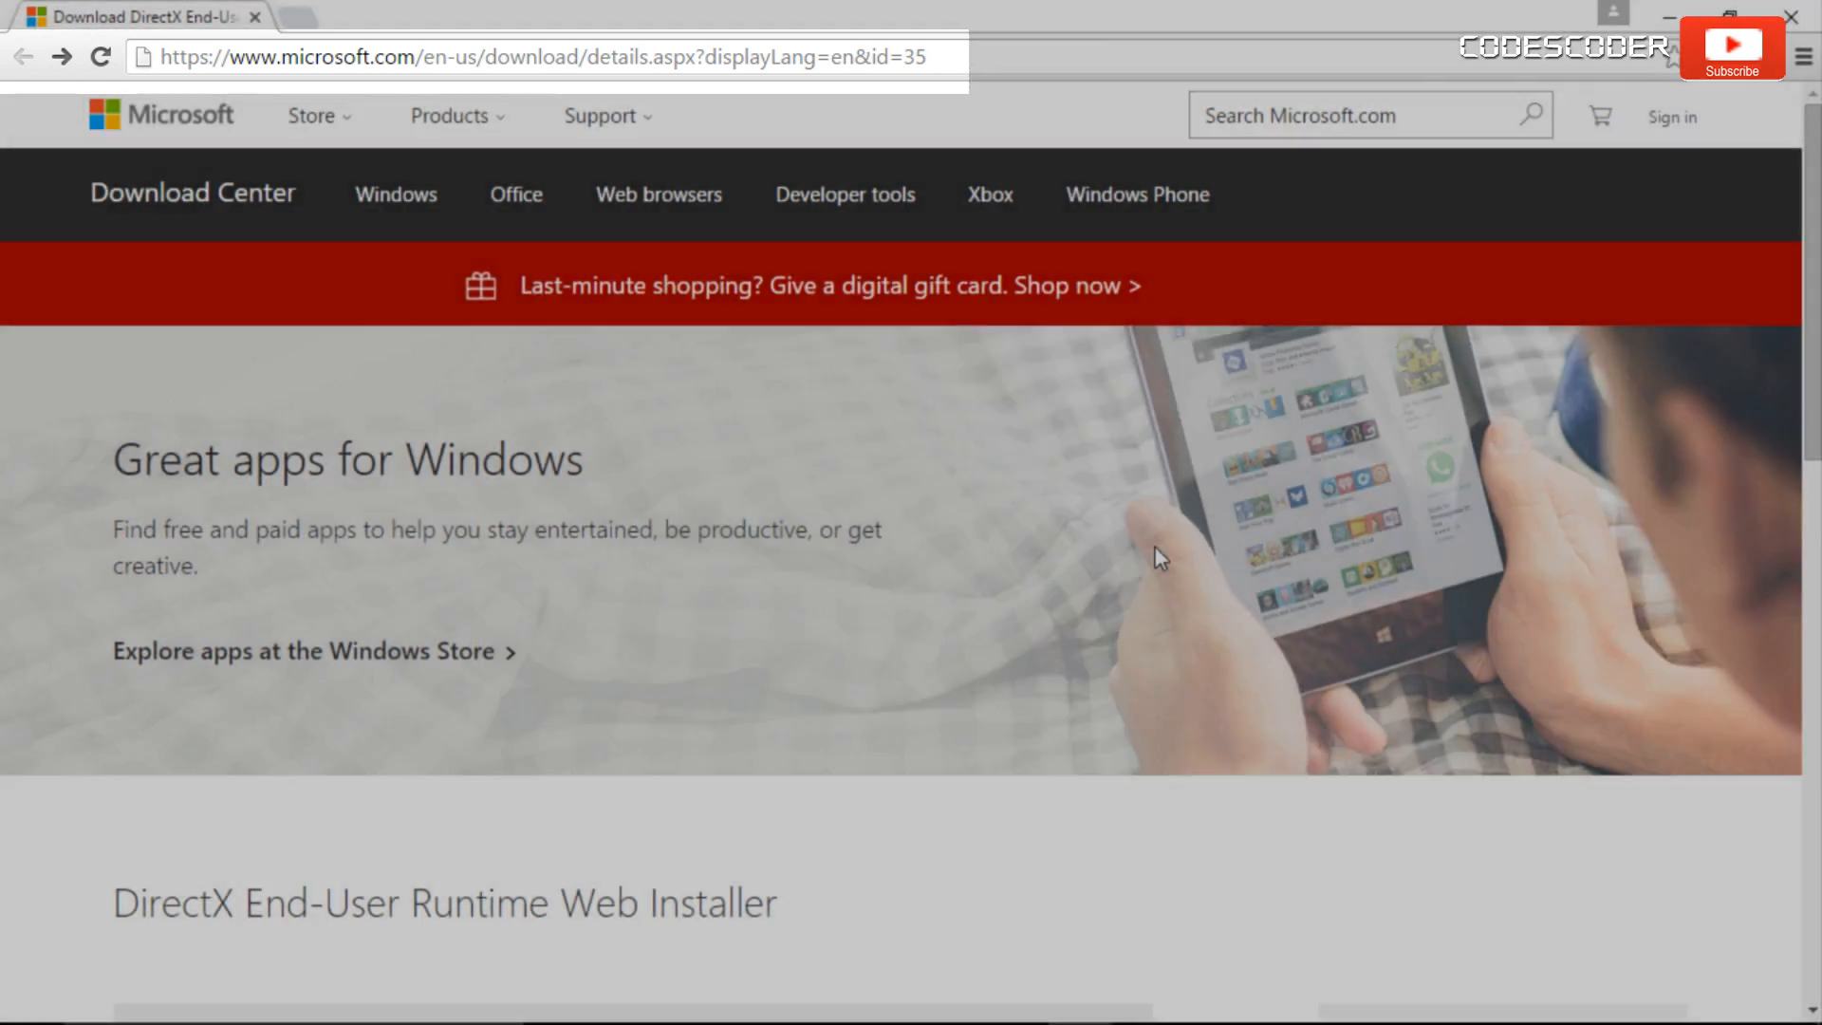
Download the DirectX End-User Runtime Web Installer with English as the language.
{"action": "scroll", "scroll_direction": "down", "scroll_amount": 3}
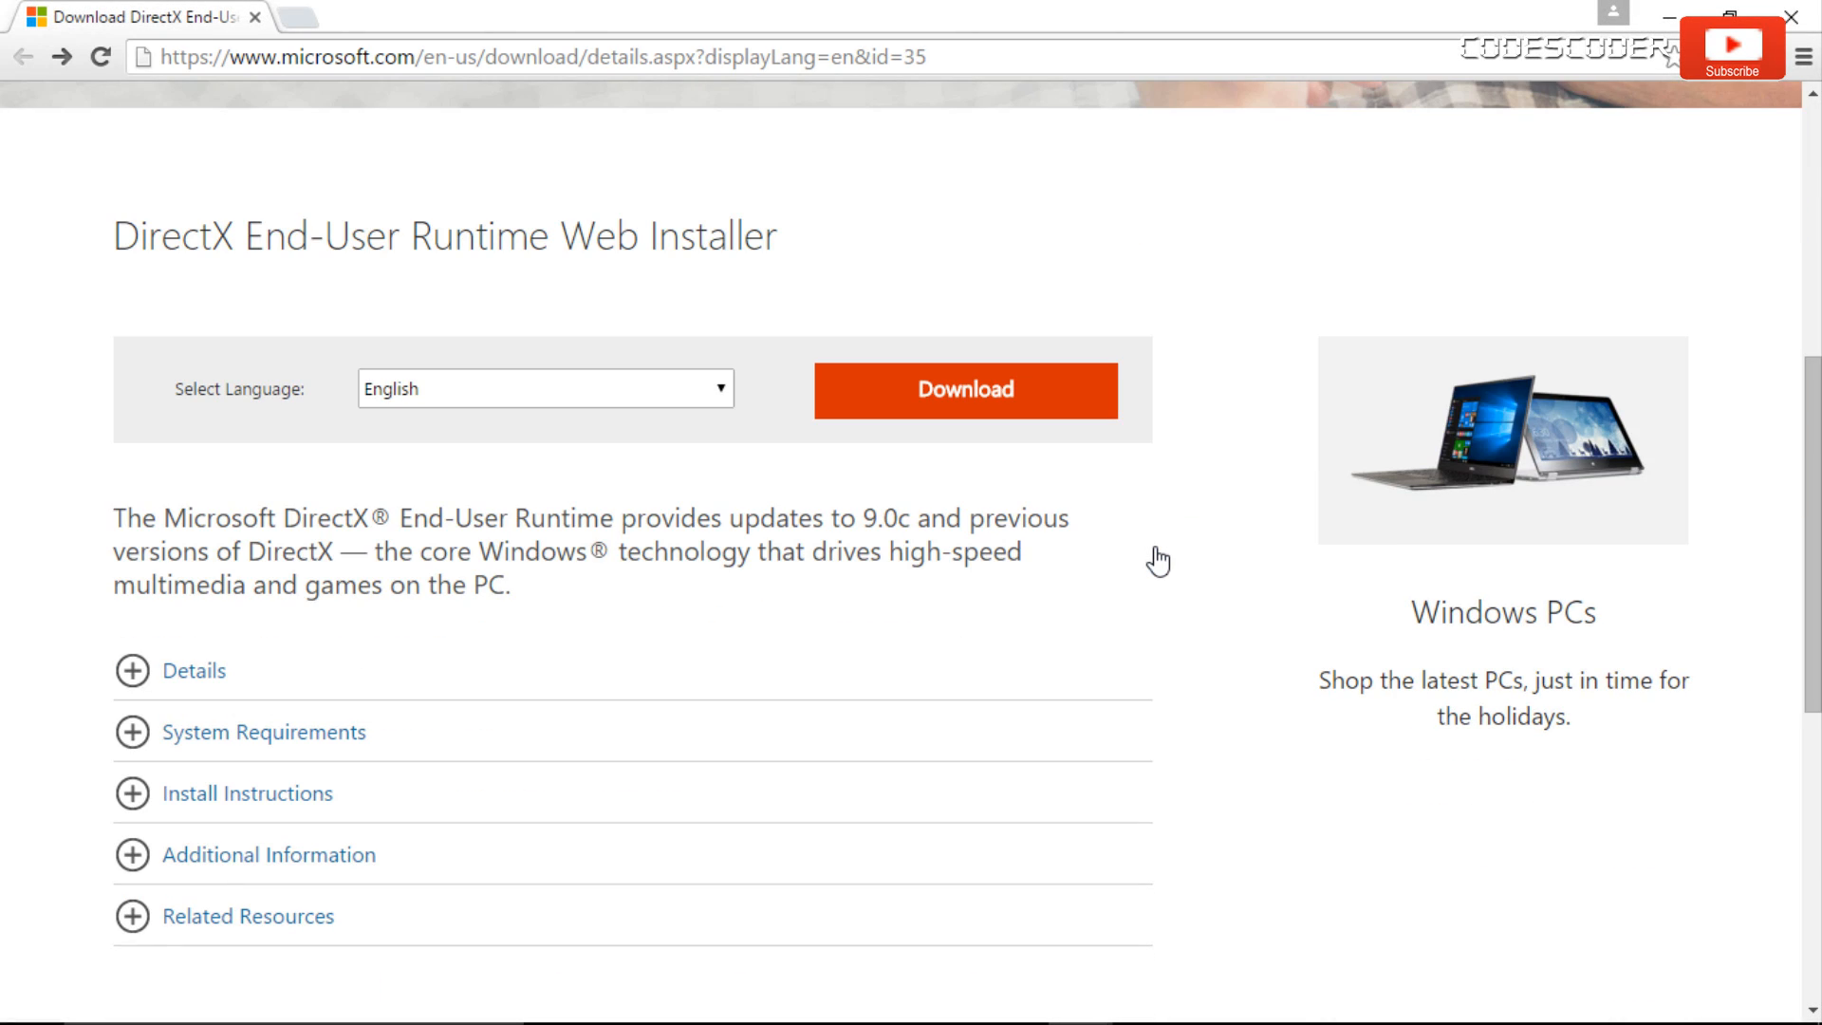
{"action": "left_click", "coordinate": [965, 390]}
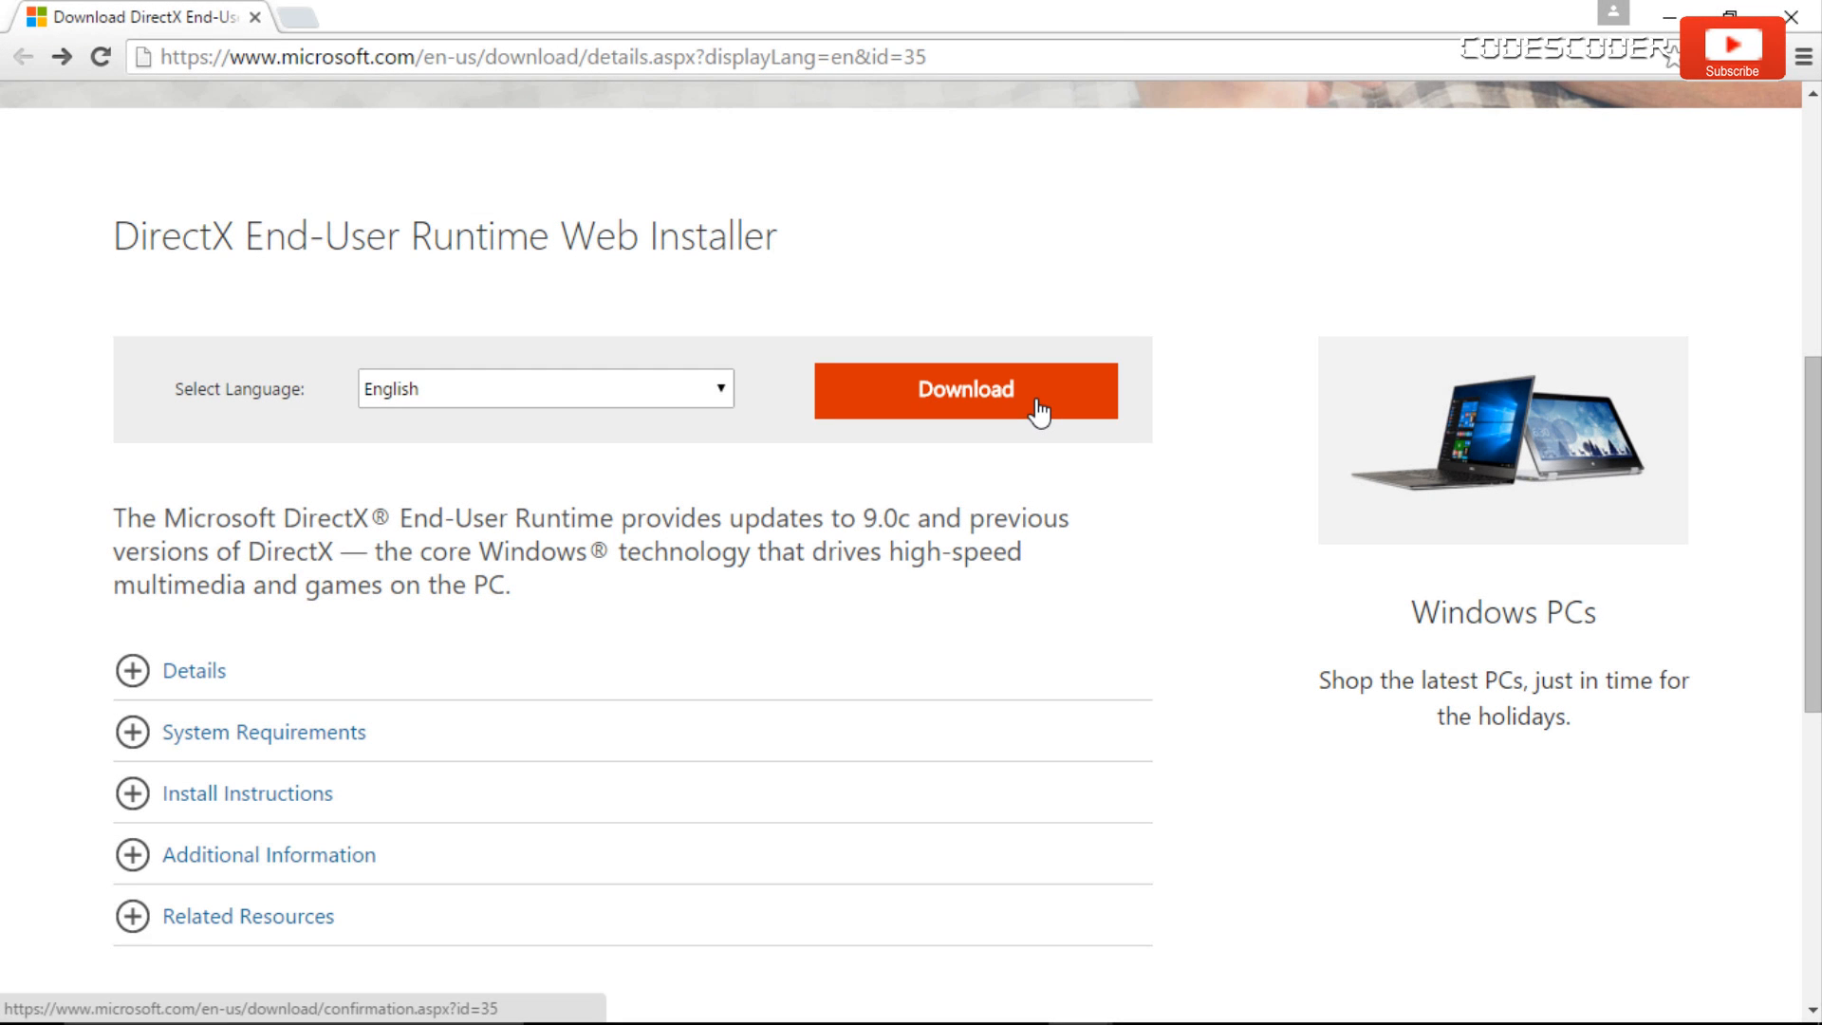
{"action": "left_click", "coordinate": [966, 390]}
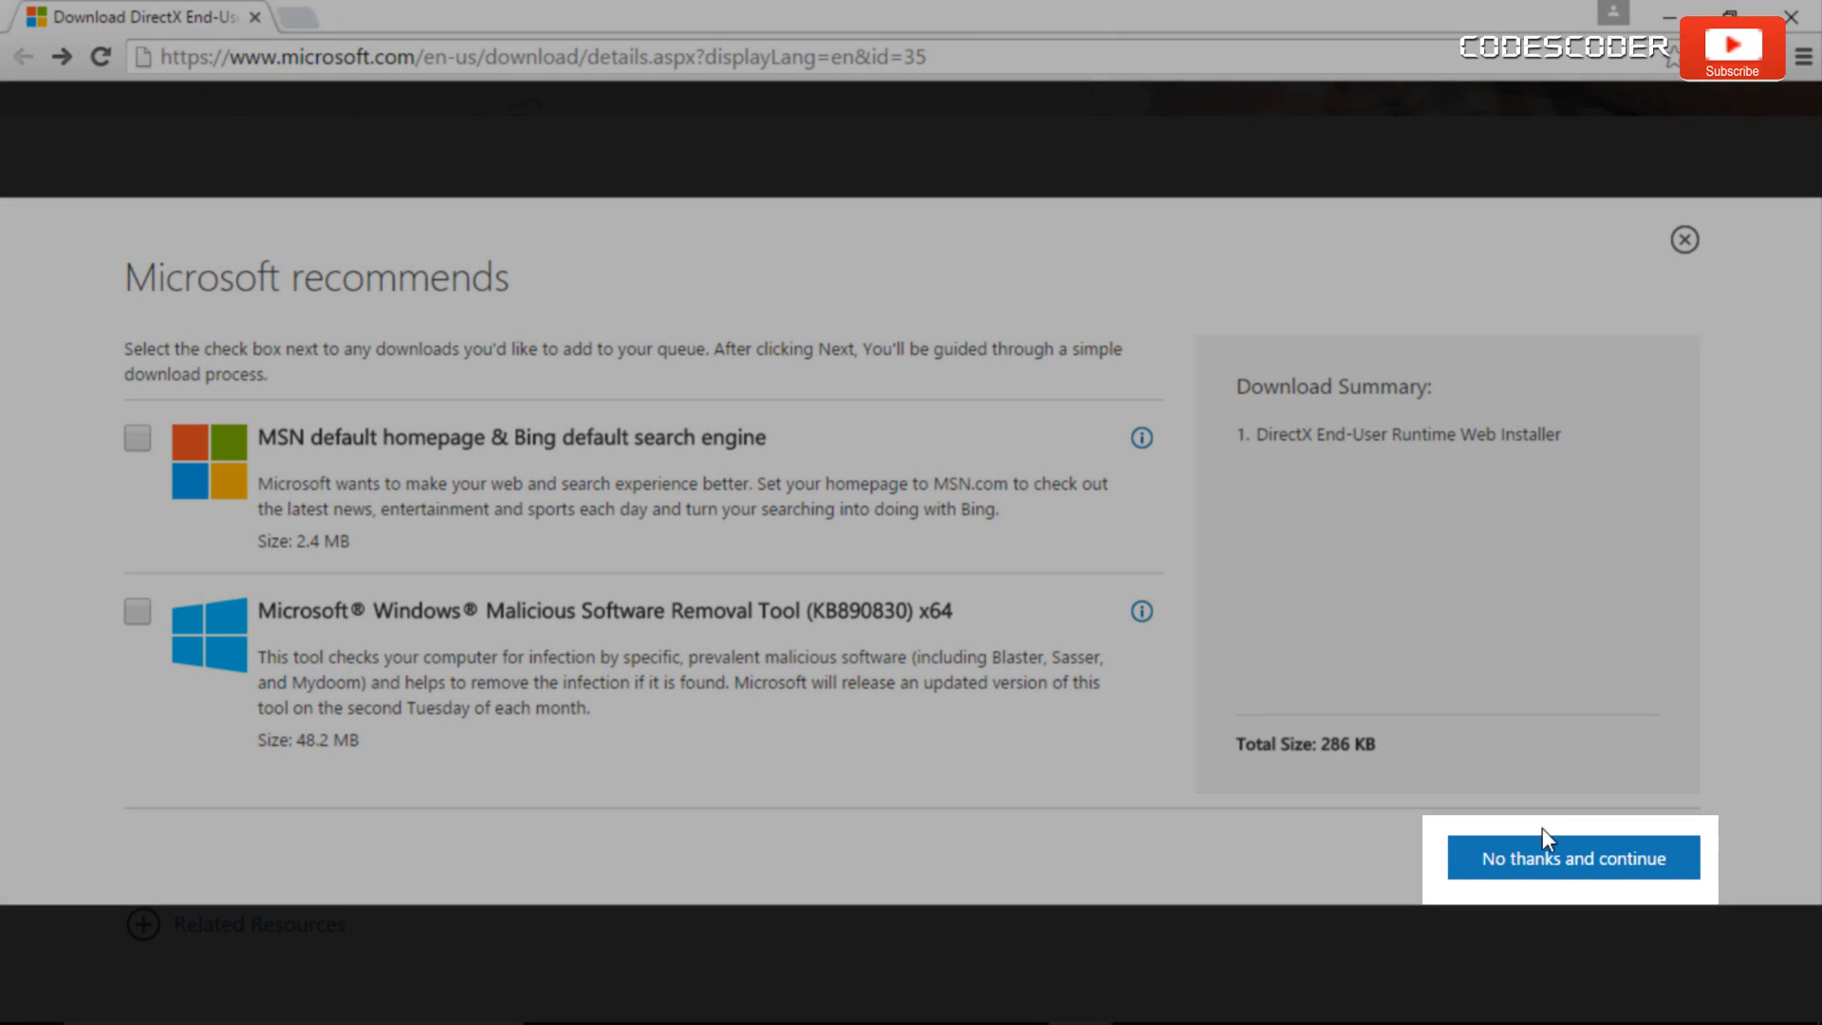
Choose 'No thanks and continue' to get only dxwebsetup.exe, without the recommended extras.
{"action": "left_click", "coordinate": [1573, 857]}
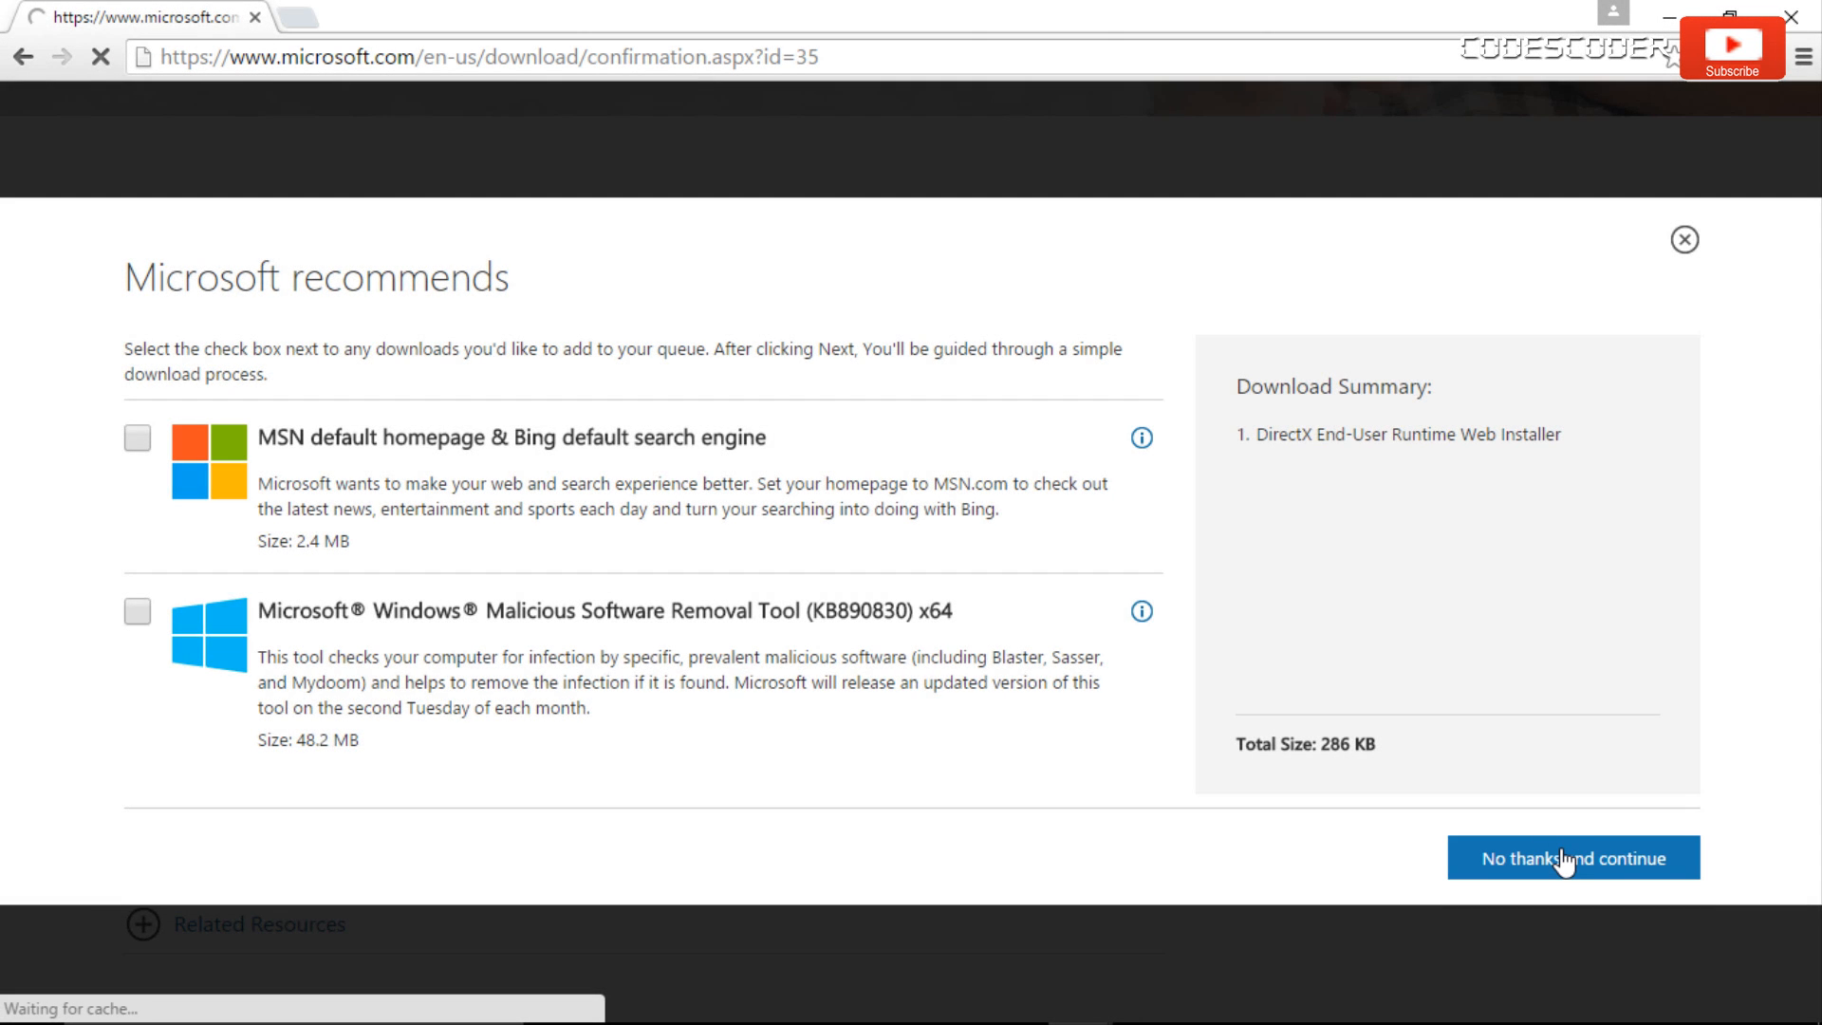
{"action": "left_click", "coordinate": [1572, 858]}
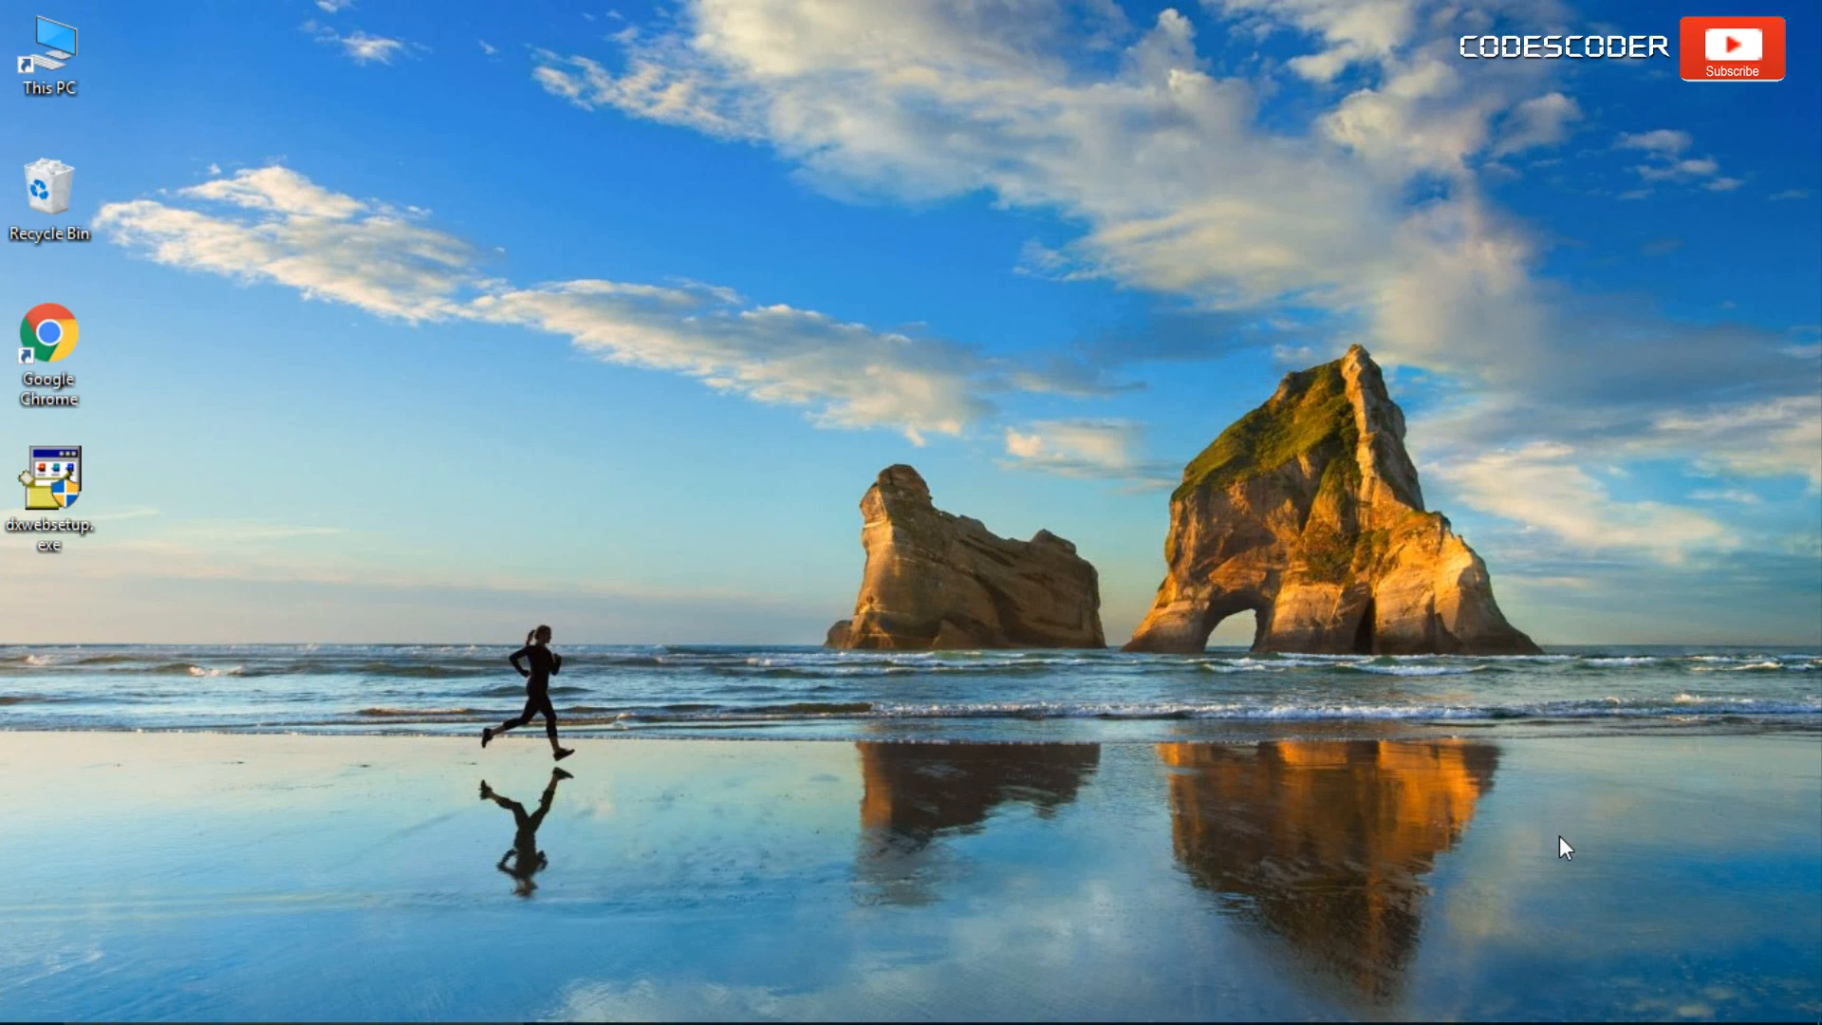
{"action": "mouse_move", "coordinate": [1095, 762]}
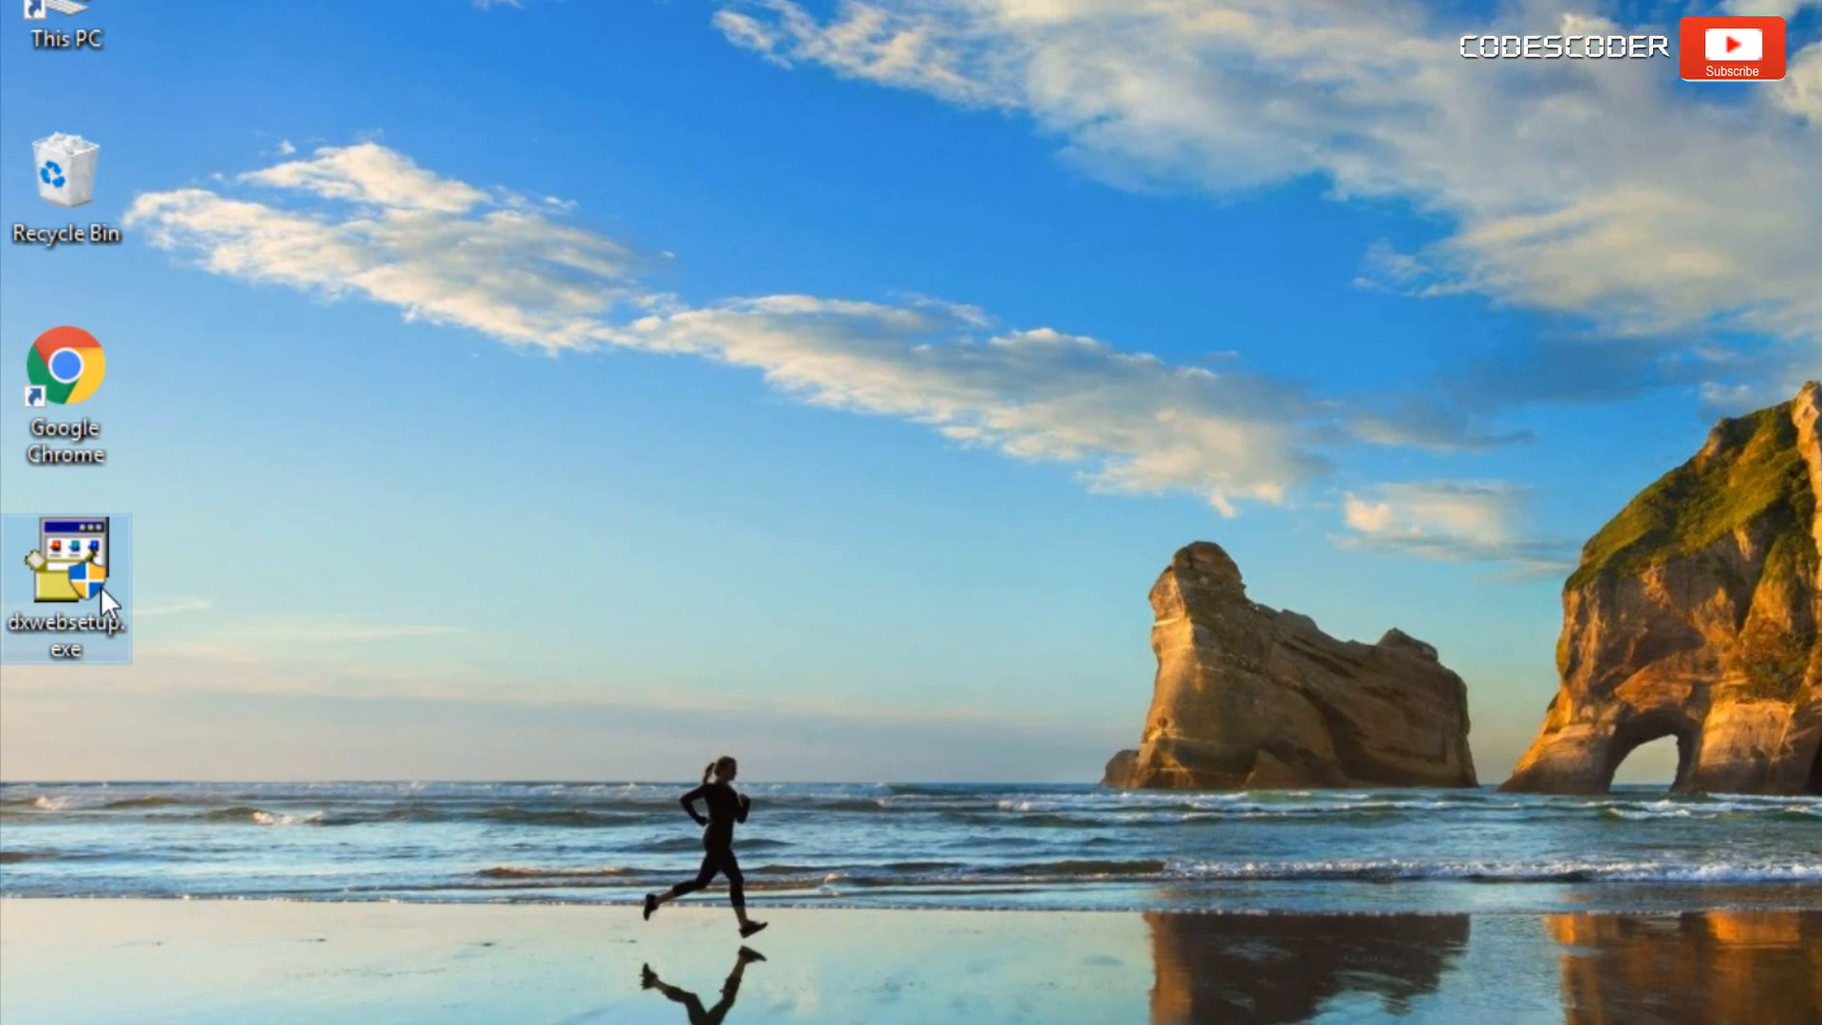
Run dxwebsetup.exe from the desktop and select 'I accept the agreement'.
{"action": "double_click", "coordinate": [69, 570]}
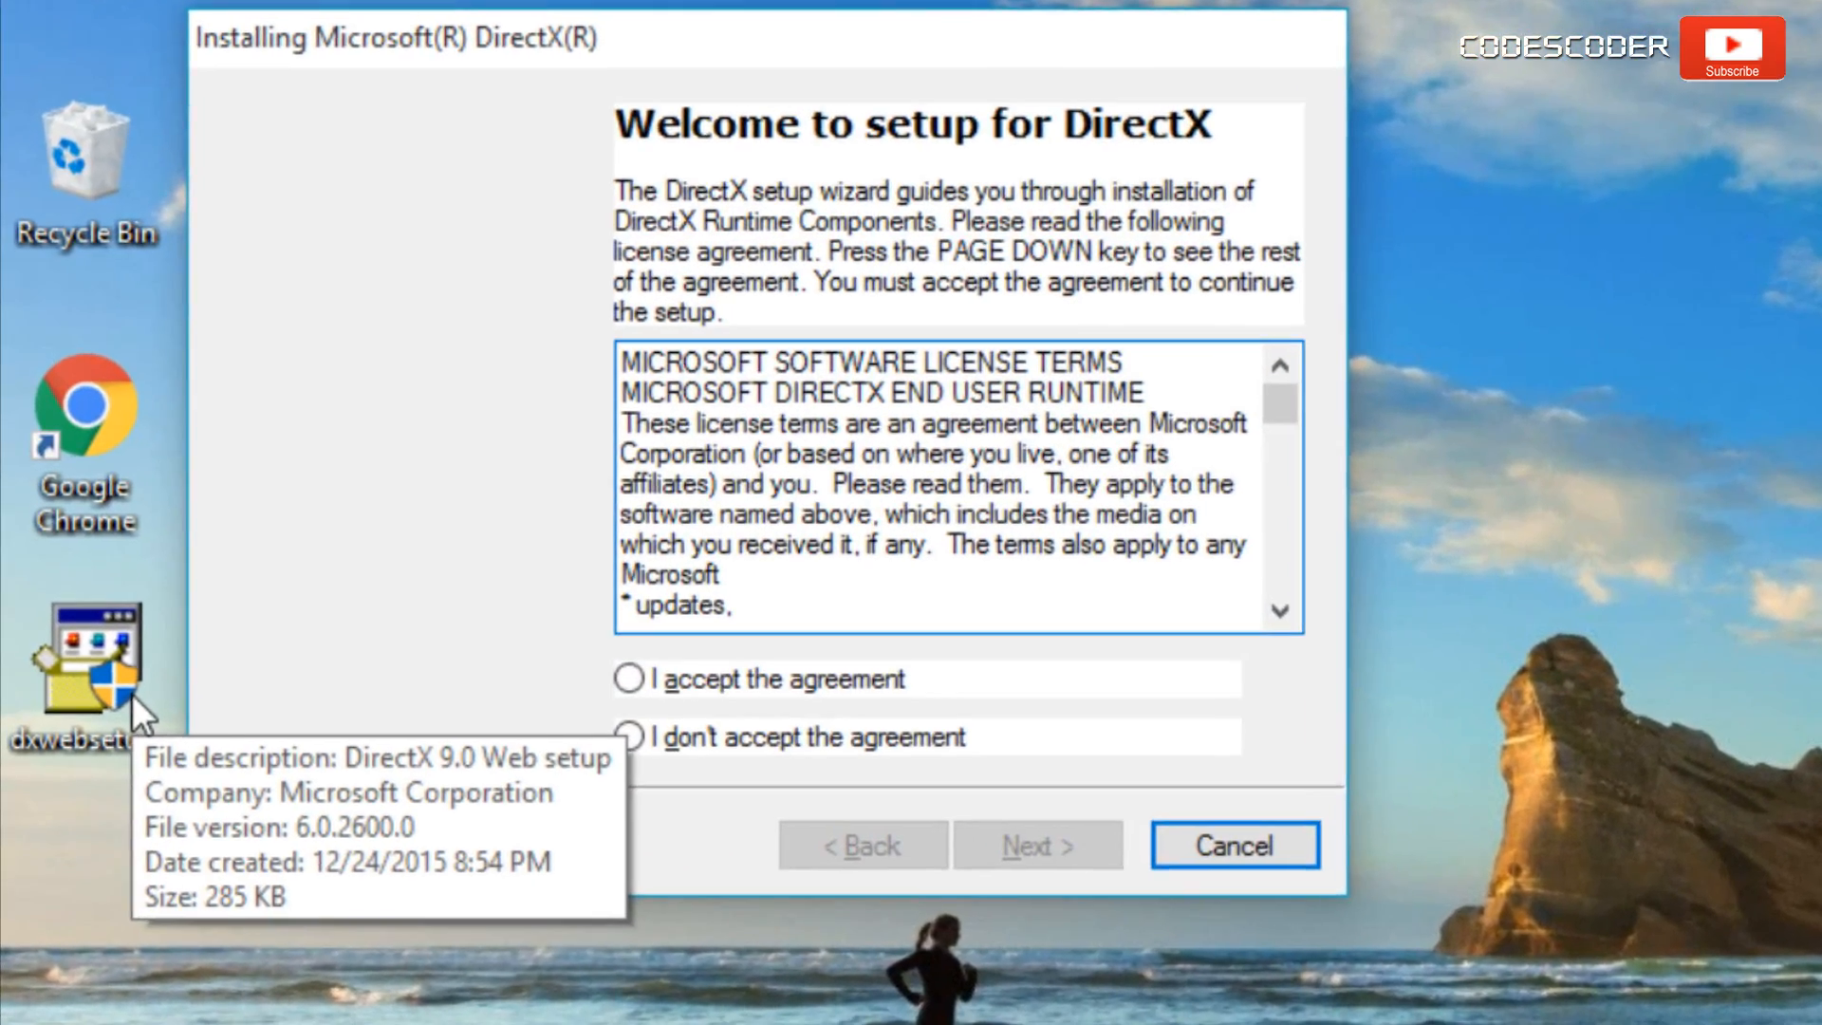
{"action": "mouse_move", "coordinate": [534, 719]}
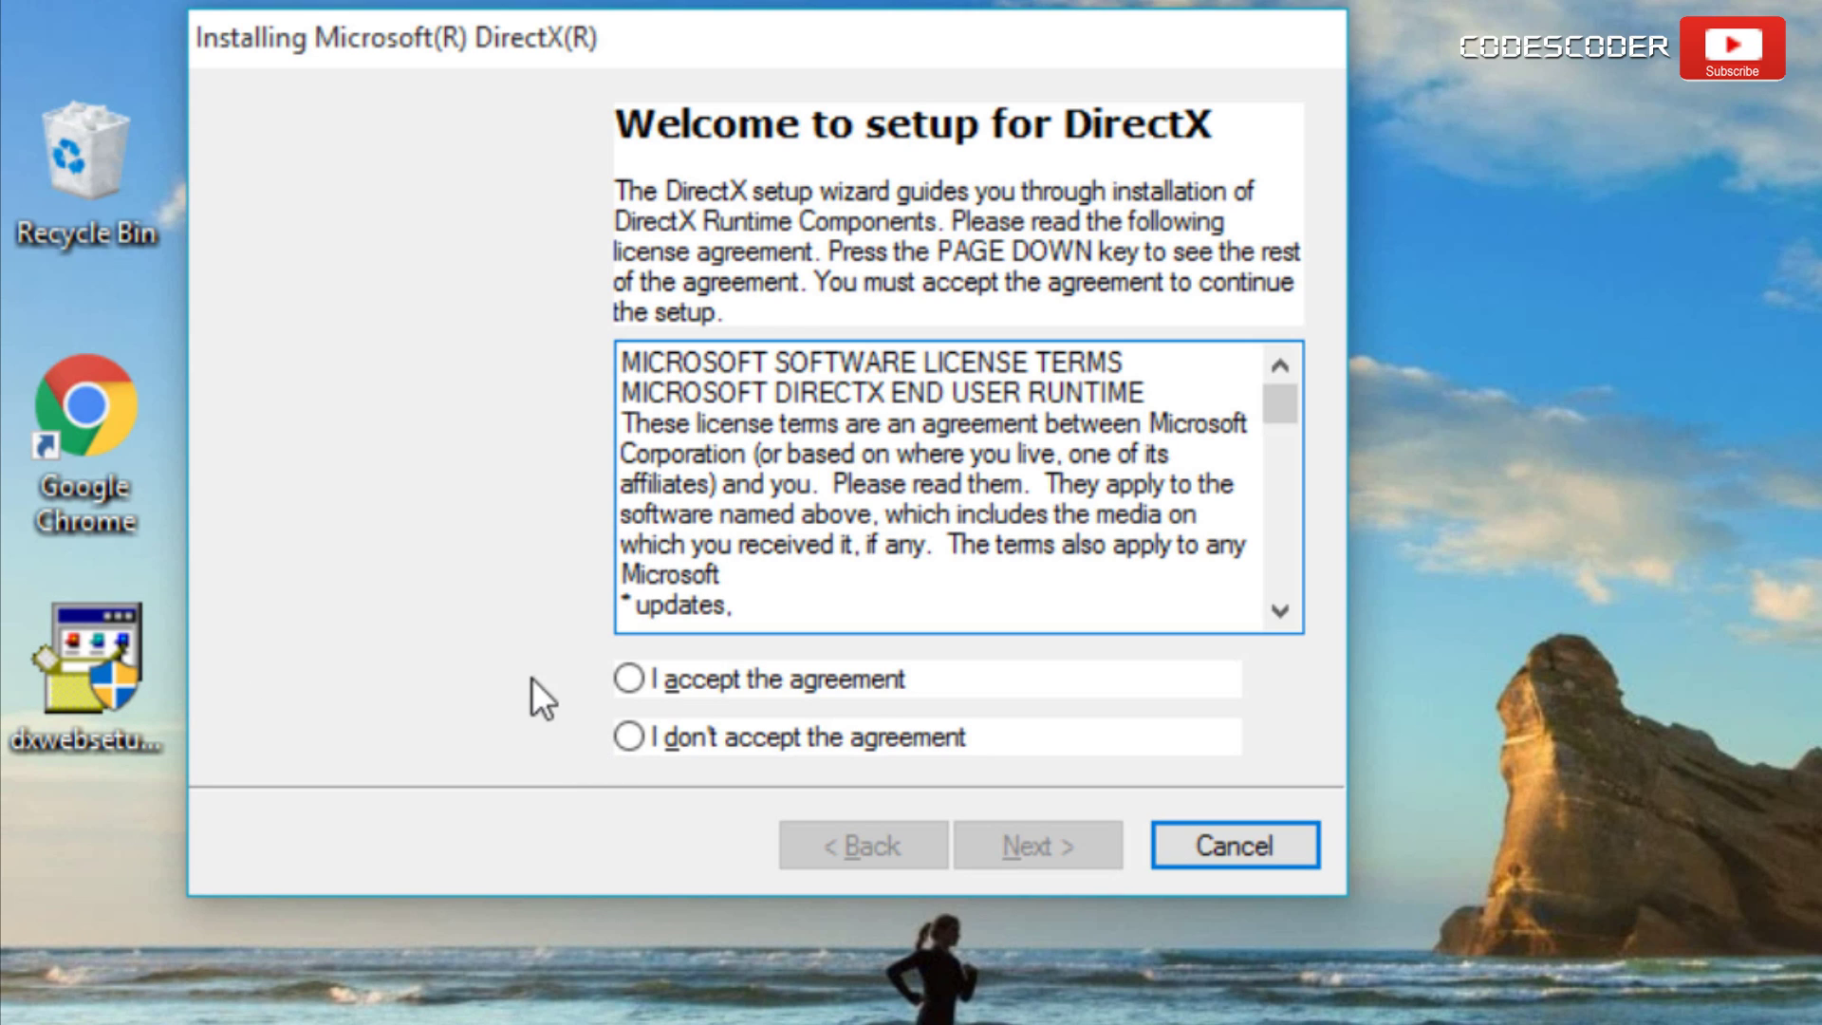
{"action": "left_click", "coordinate": [625, 705]}
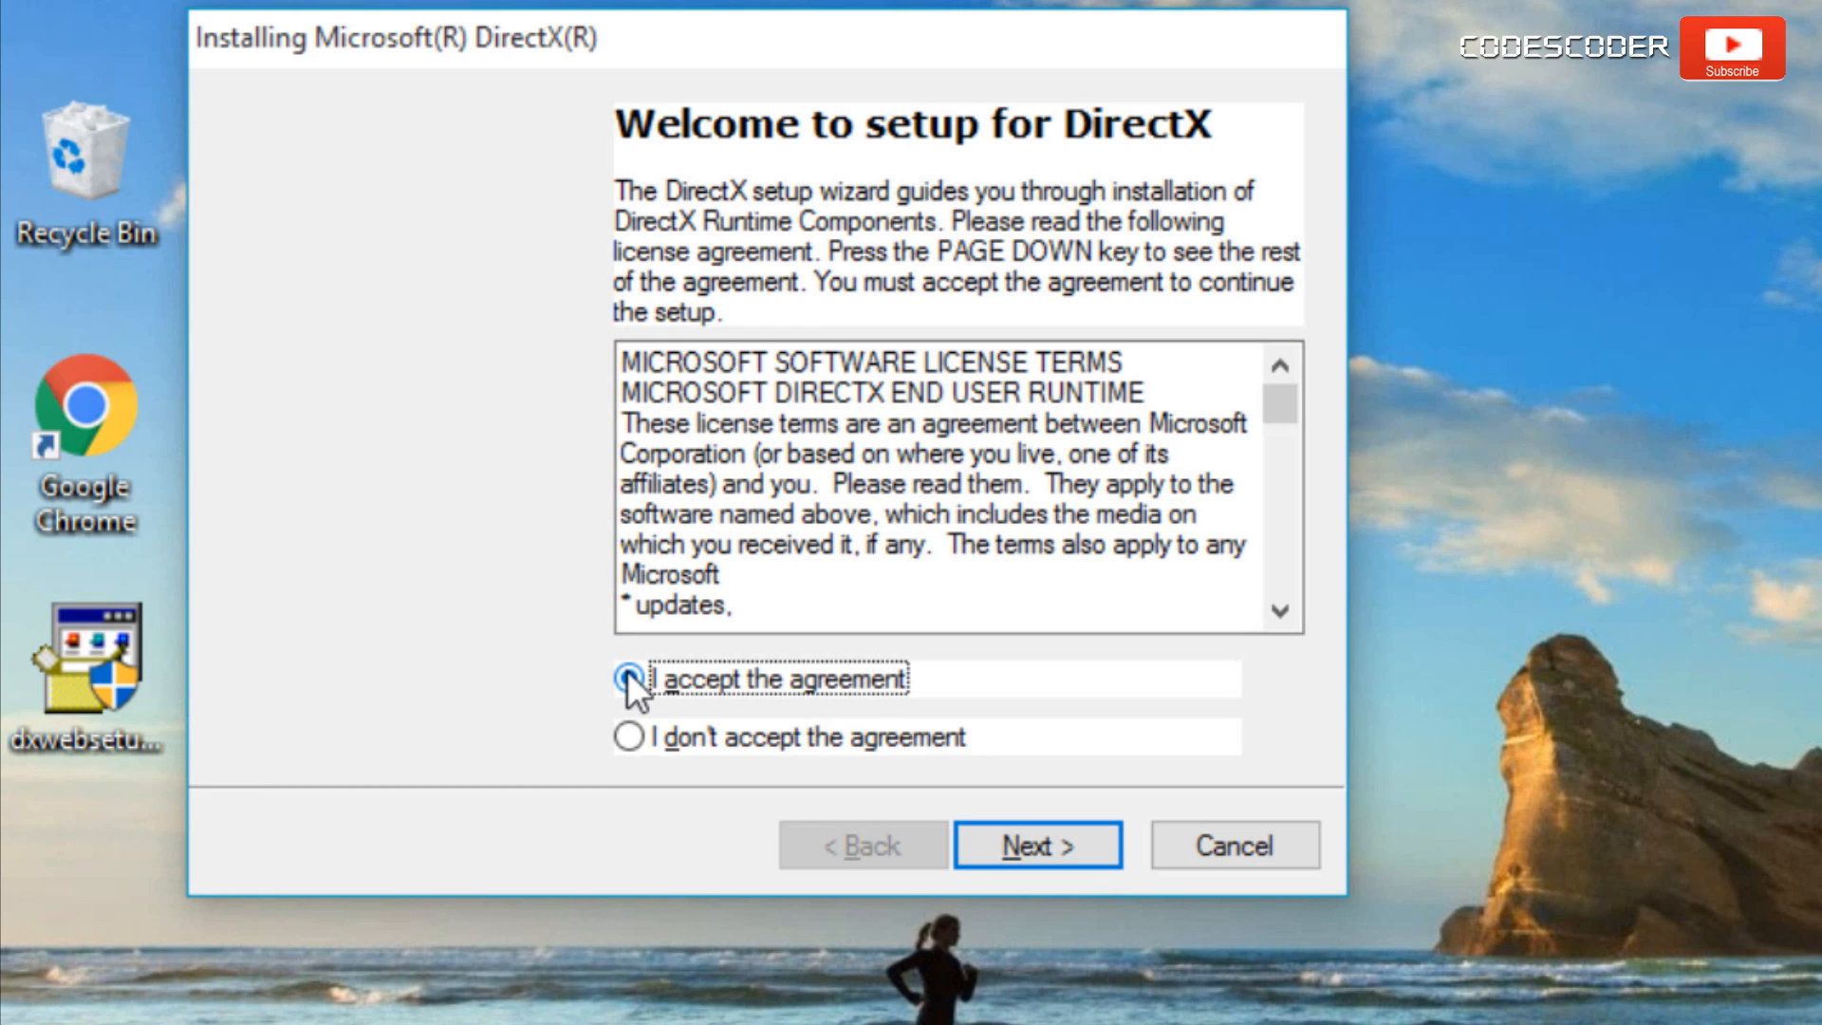
{"action": "left_click", "coordinate": [625, 704]}
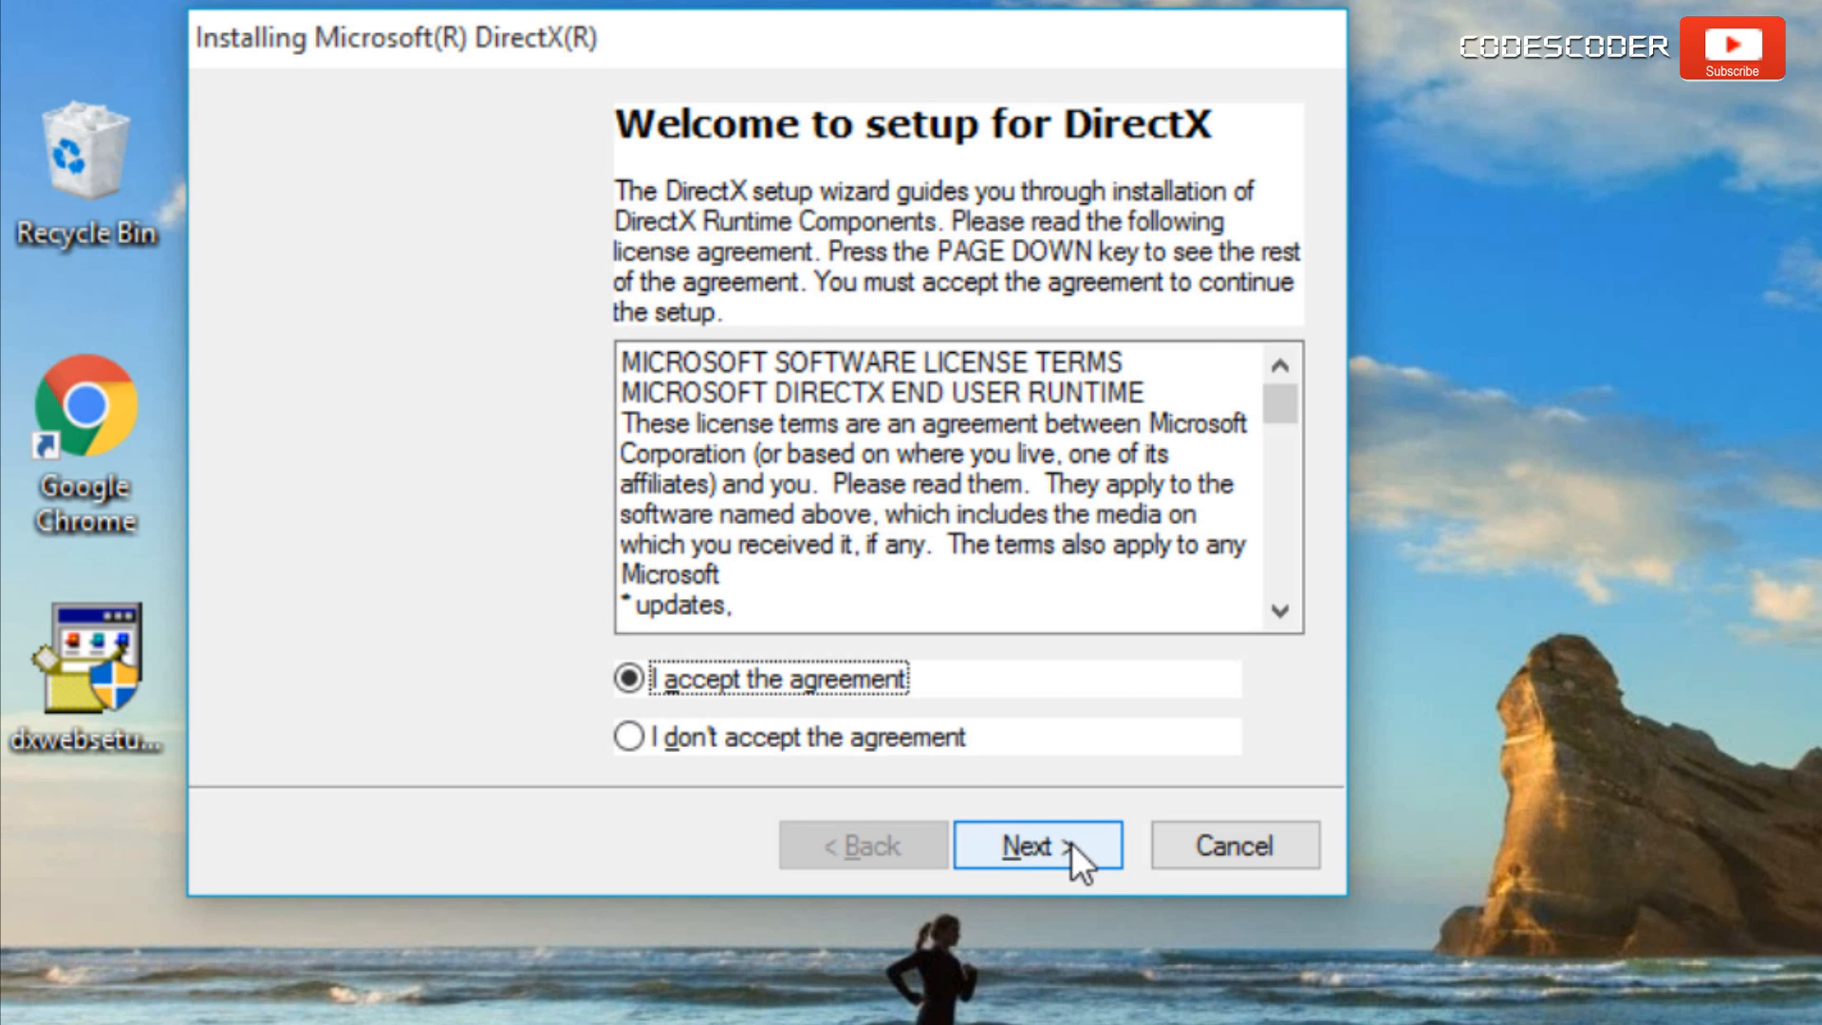
Skip the Bing Bar by unticking 'Install the Bing Bar' and continue setup.
{"action": "left_click", "coordinate": [1035, 846]}
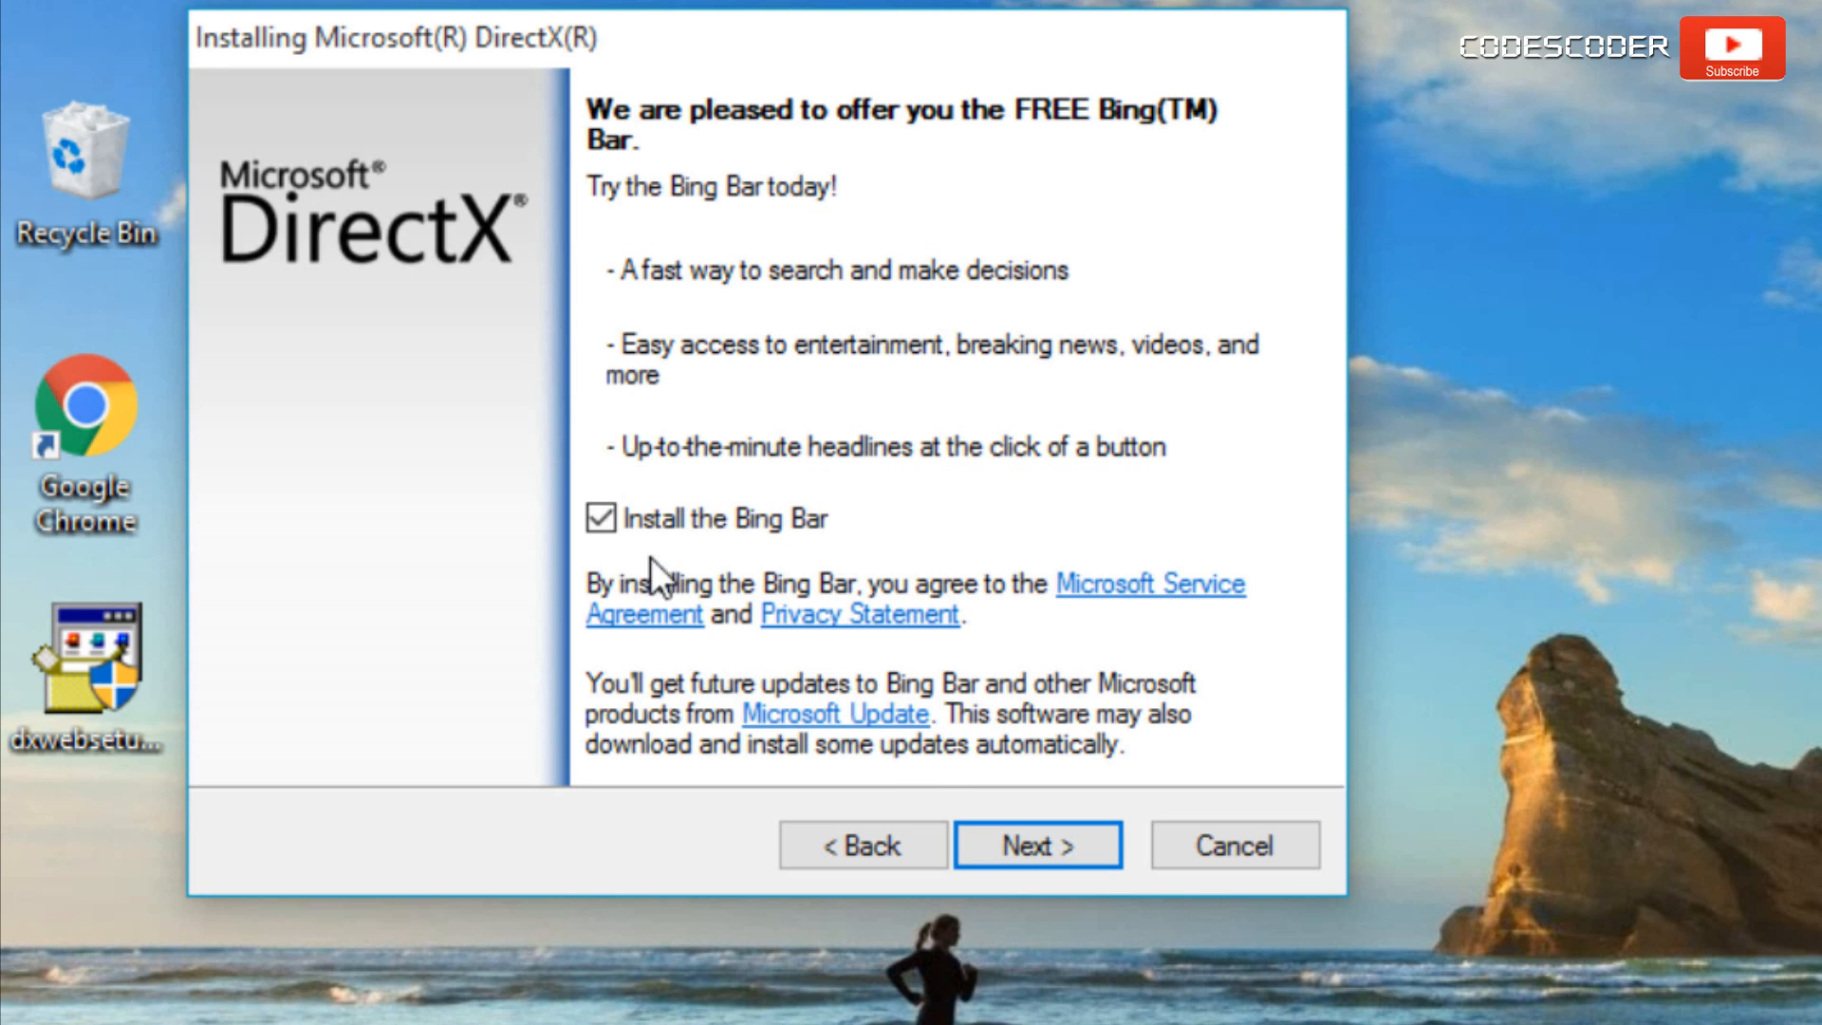
{"action": "left_click", "coordinate": [600, 519]}
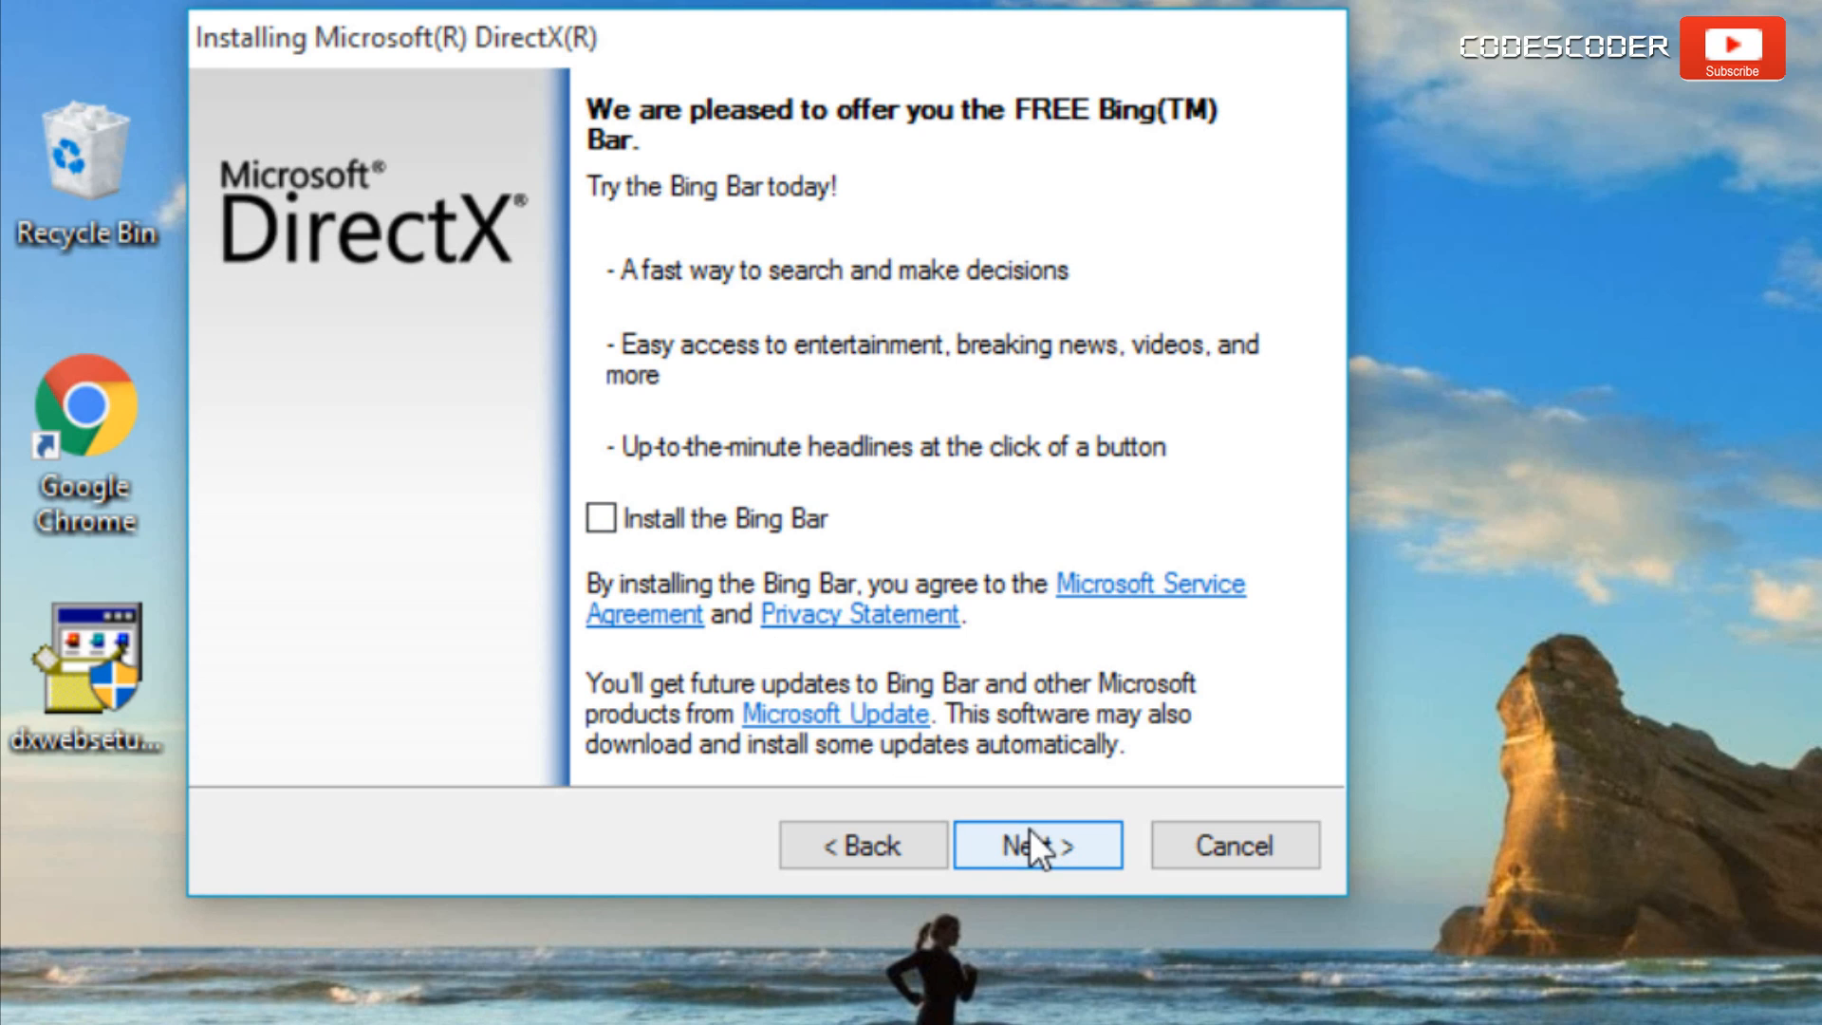
{"action": "left_click", "coordinate": [1035, 844]}
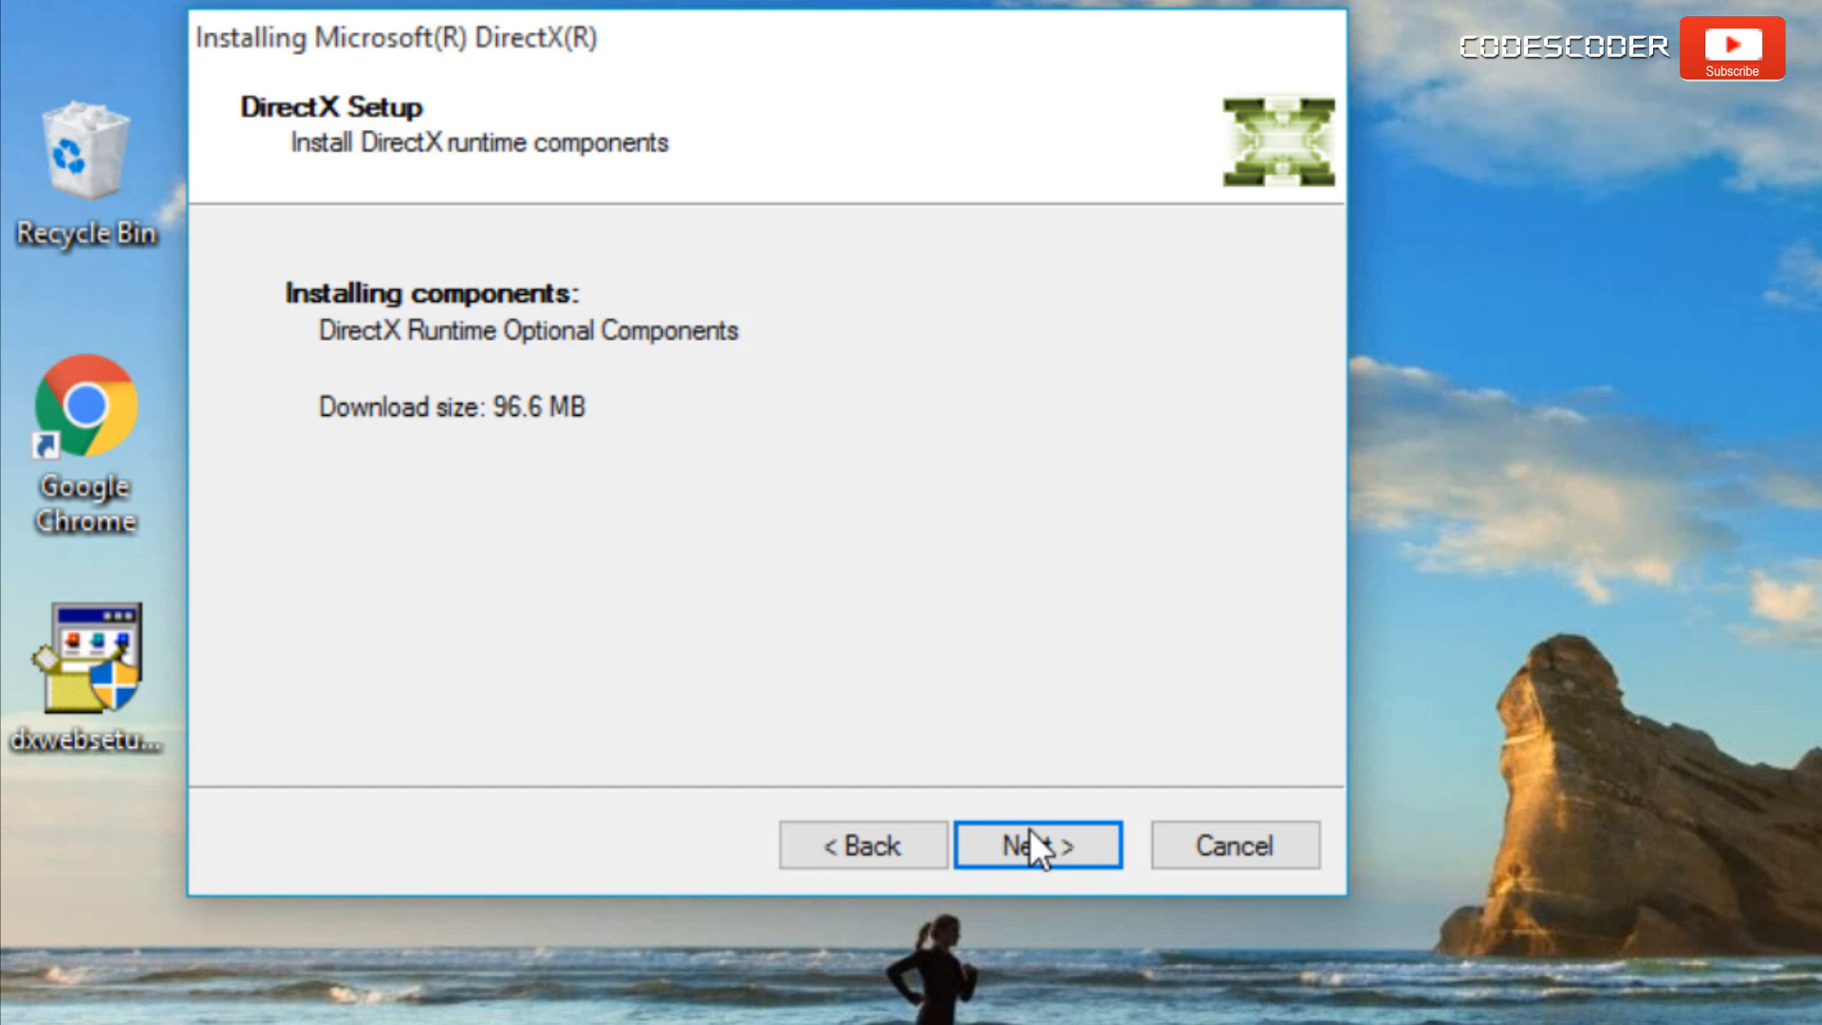
{"action": "mouse_move", "coordinate": [541, 494]}
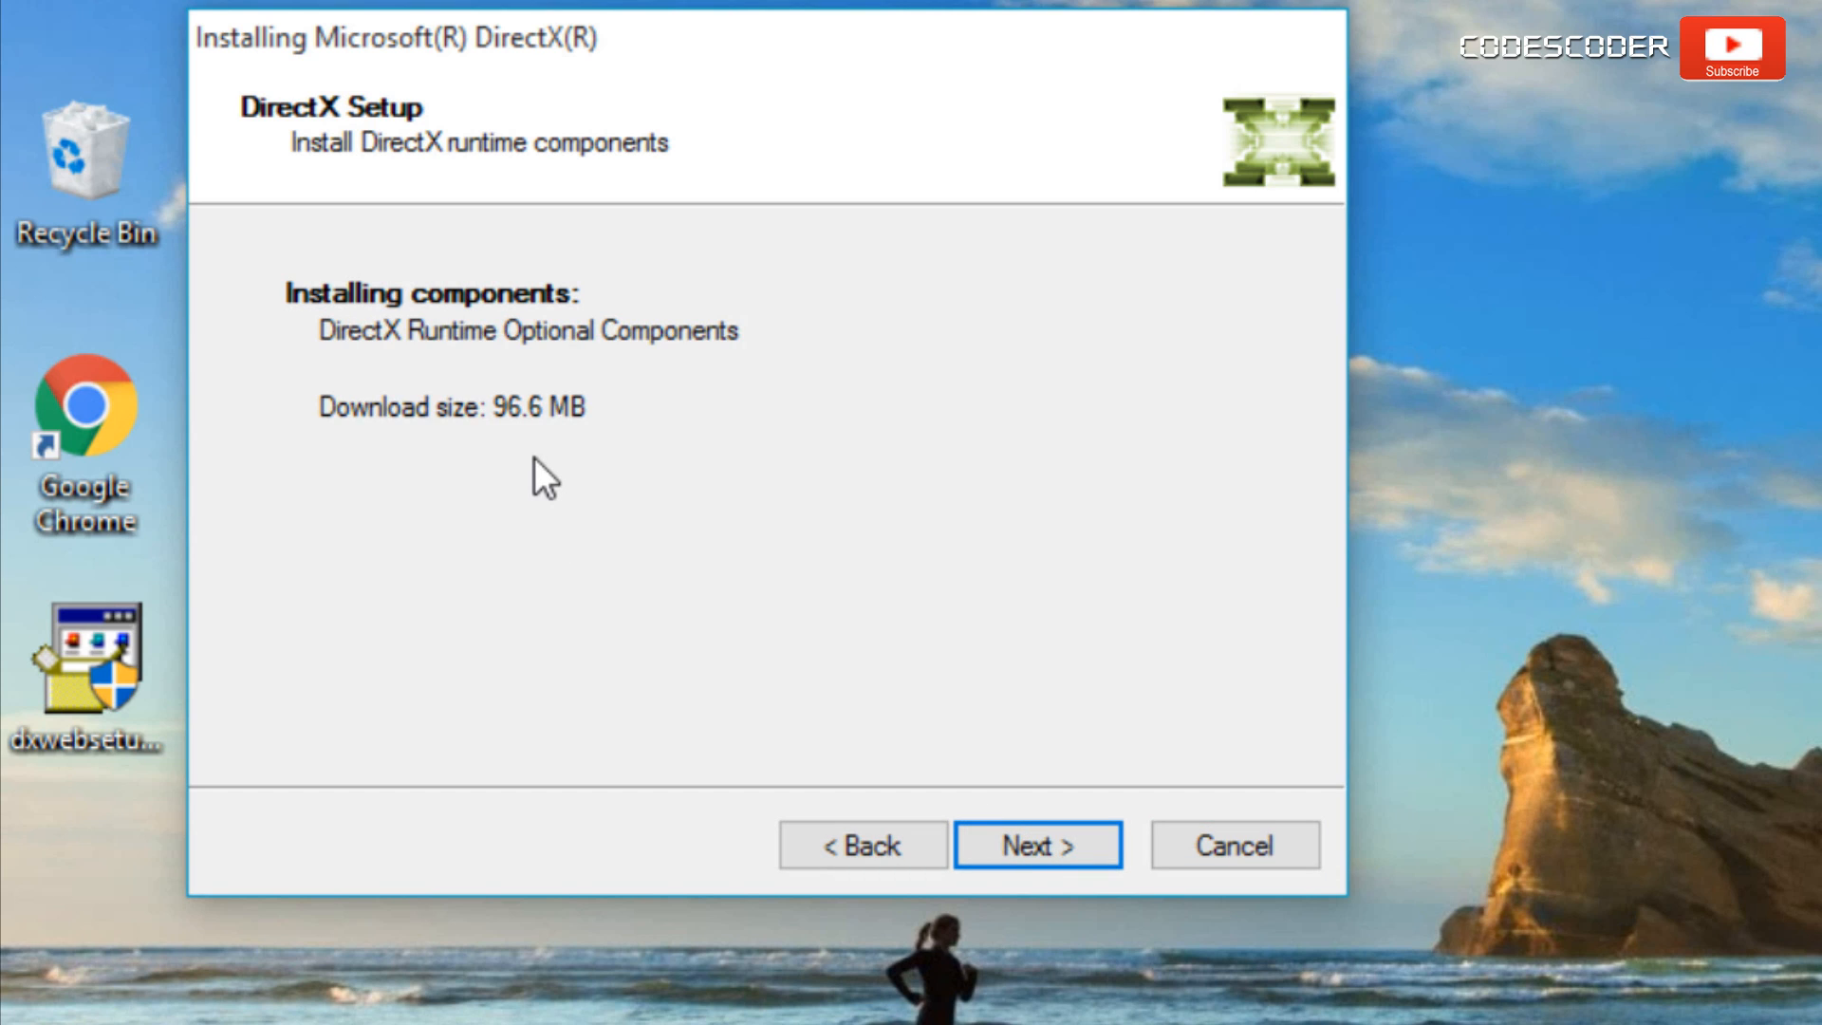
Install the 96.6 MB Runtime Optional Components, then choose Finish once installation completes.
{"action": "left_click", "coordinate": [1037, 845]}
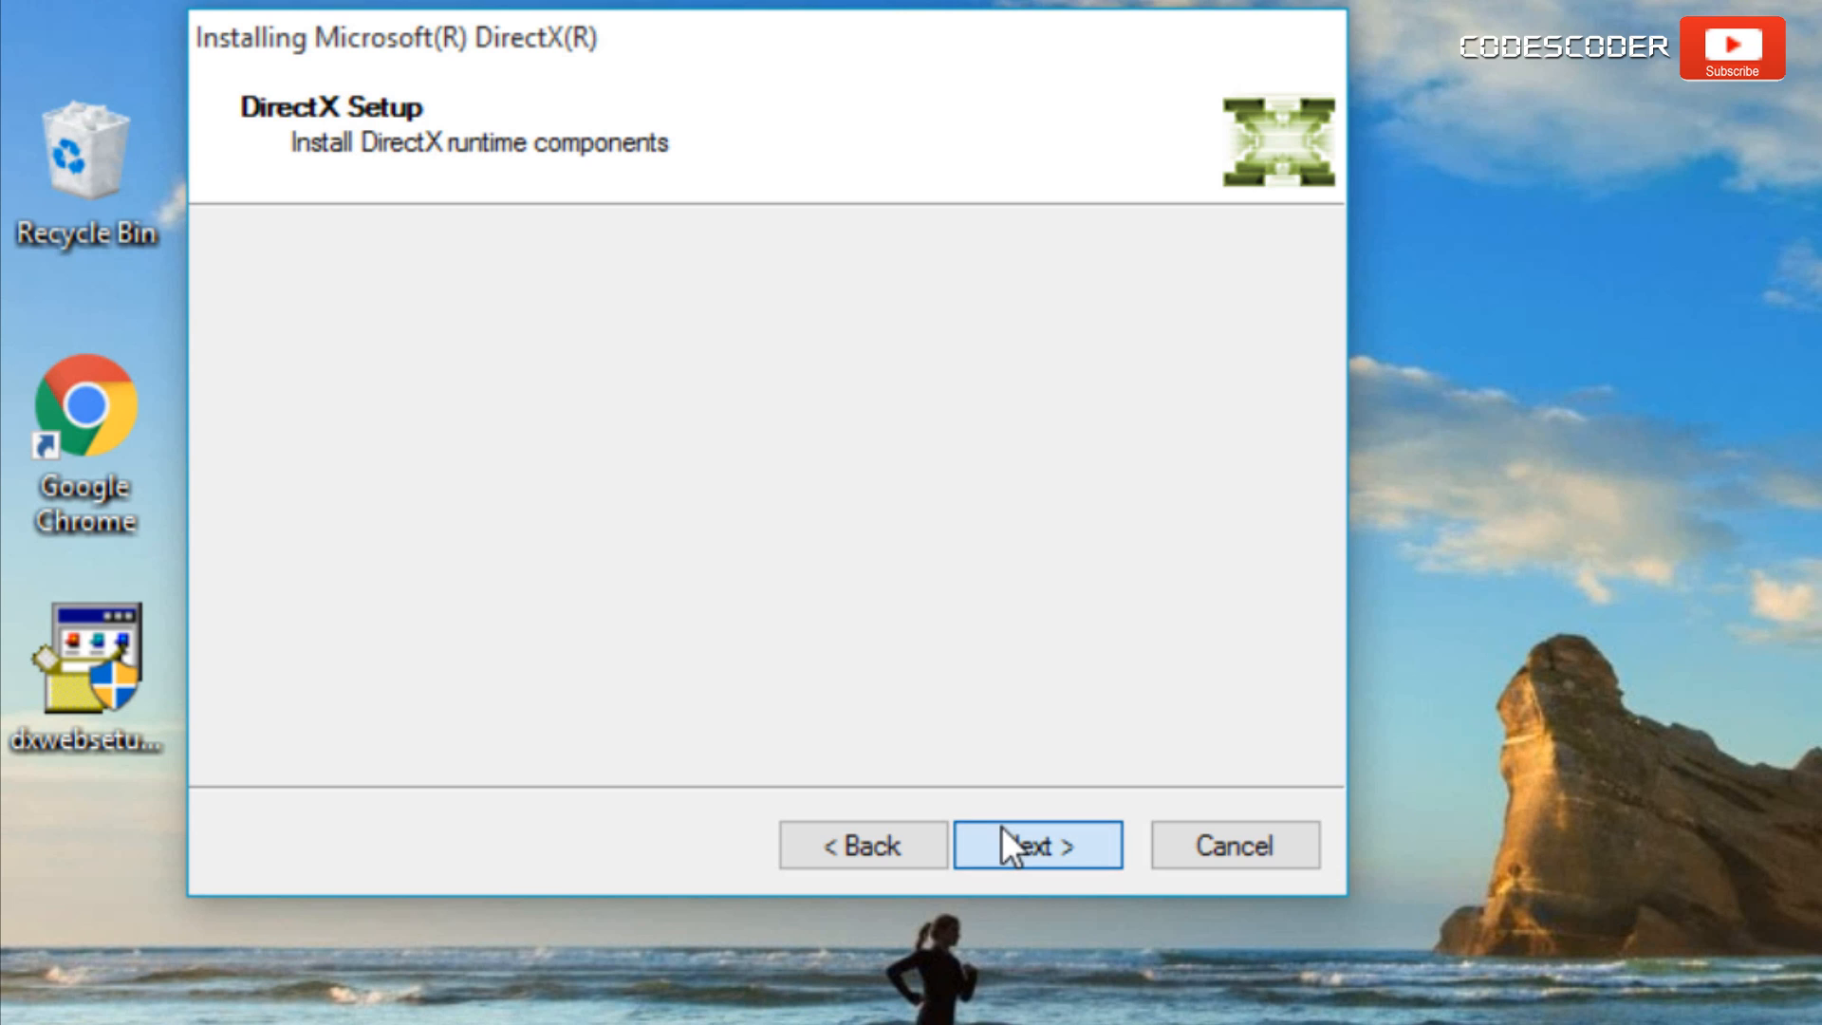
{"action": "left_click", "coordinate": [1038, 846]}
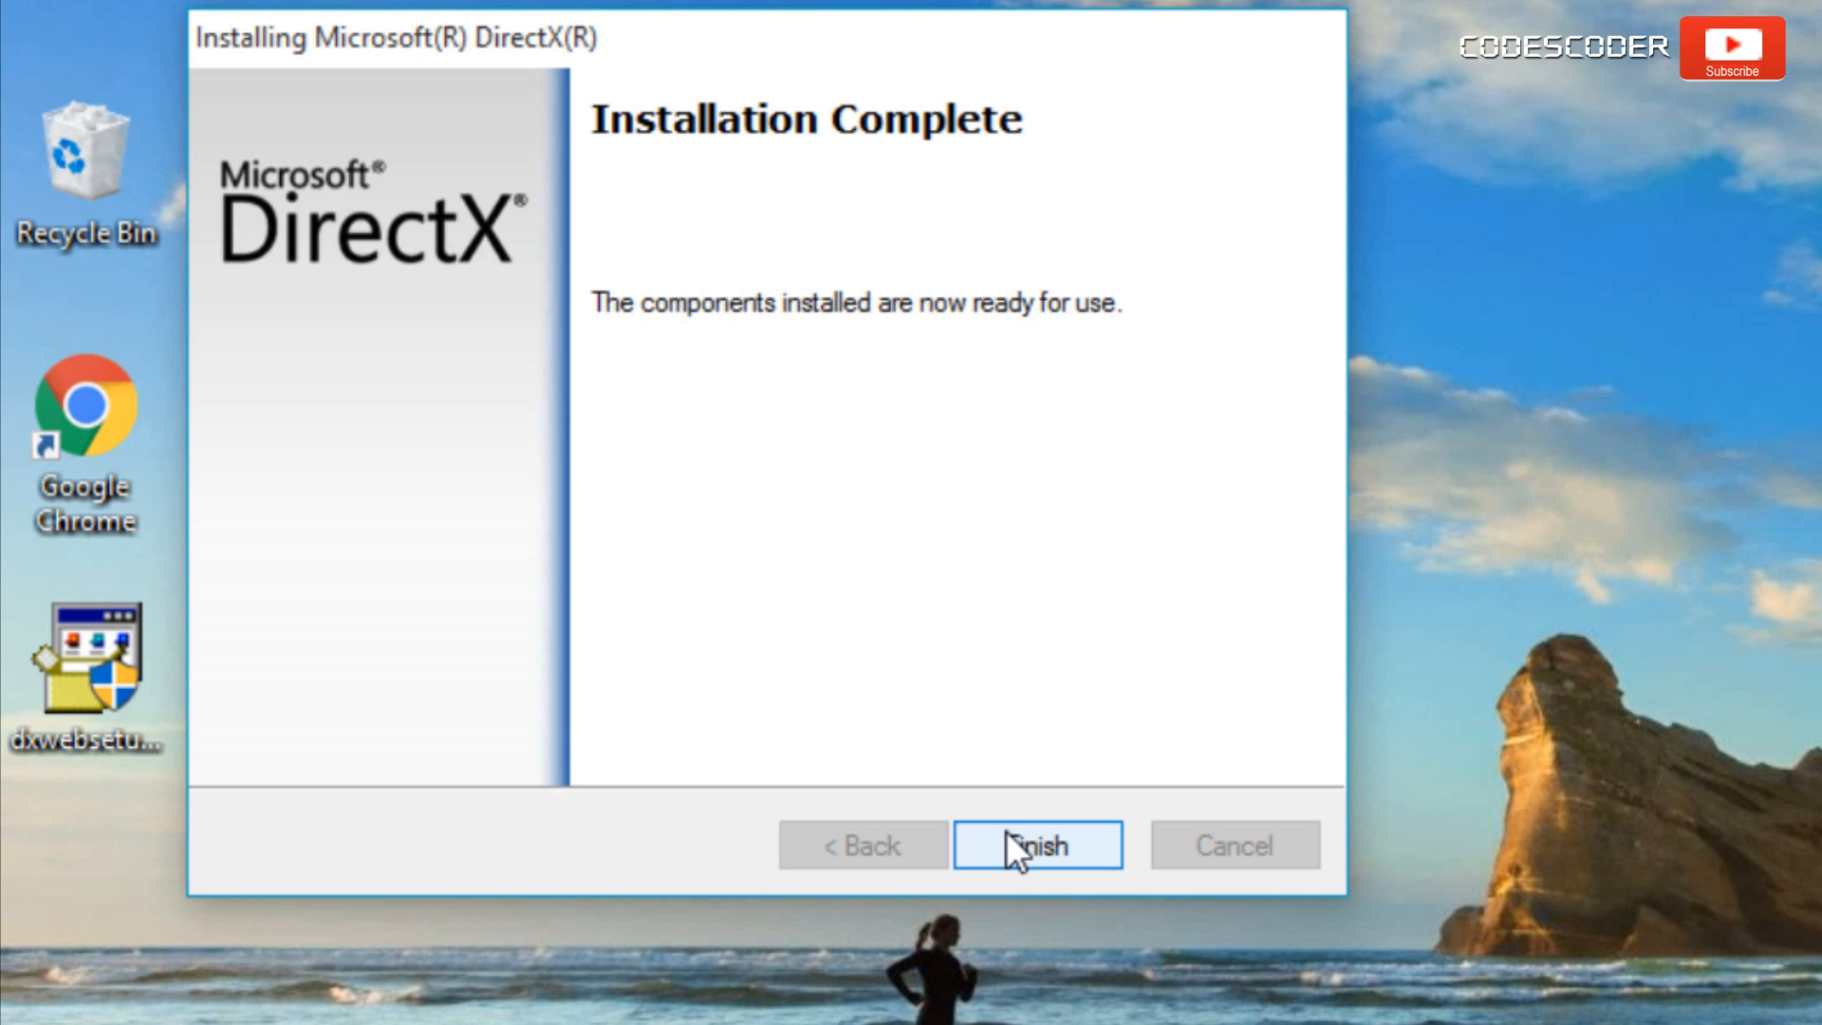
{"action": "left_click", "coordinate": [1038, 846]}
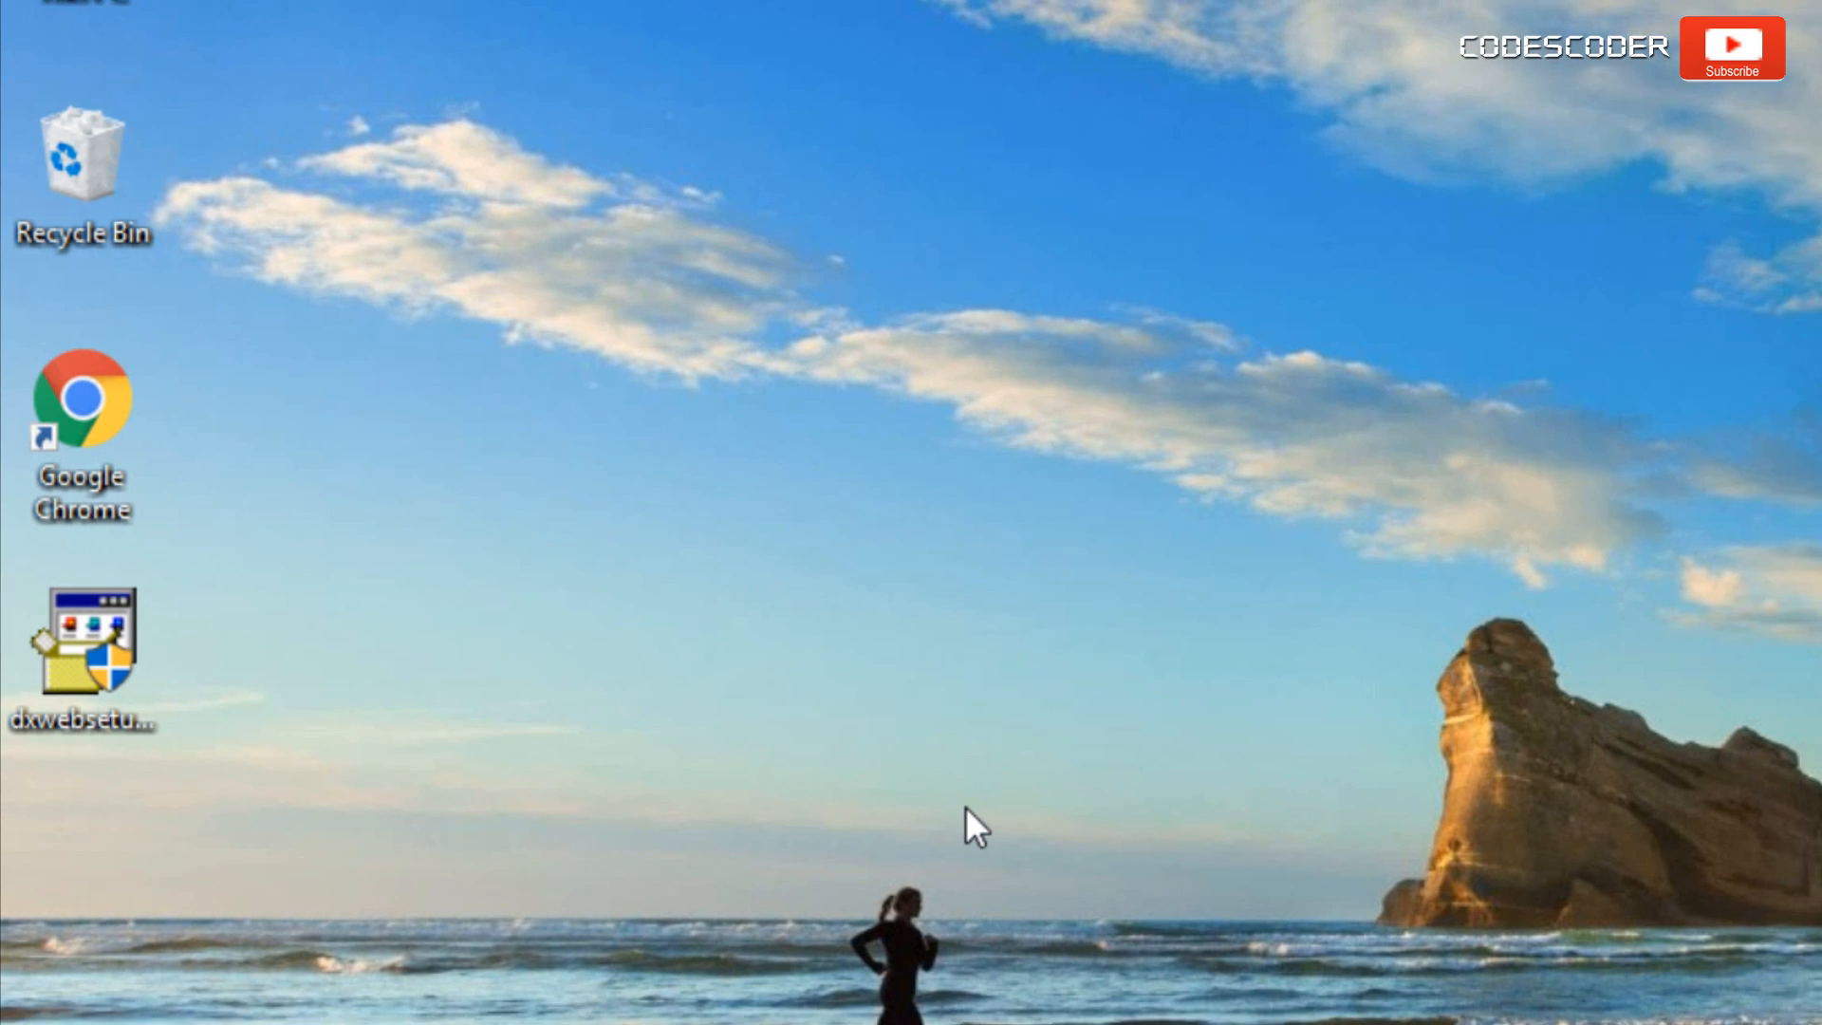